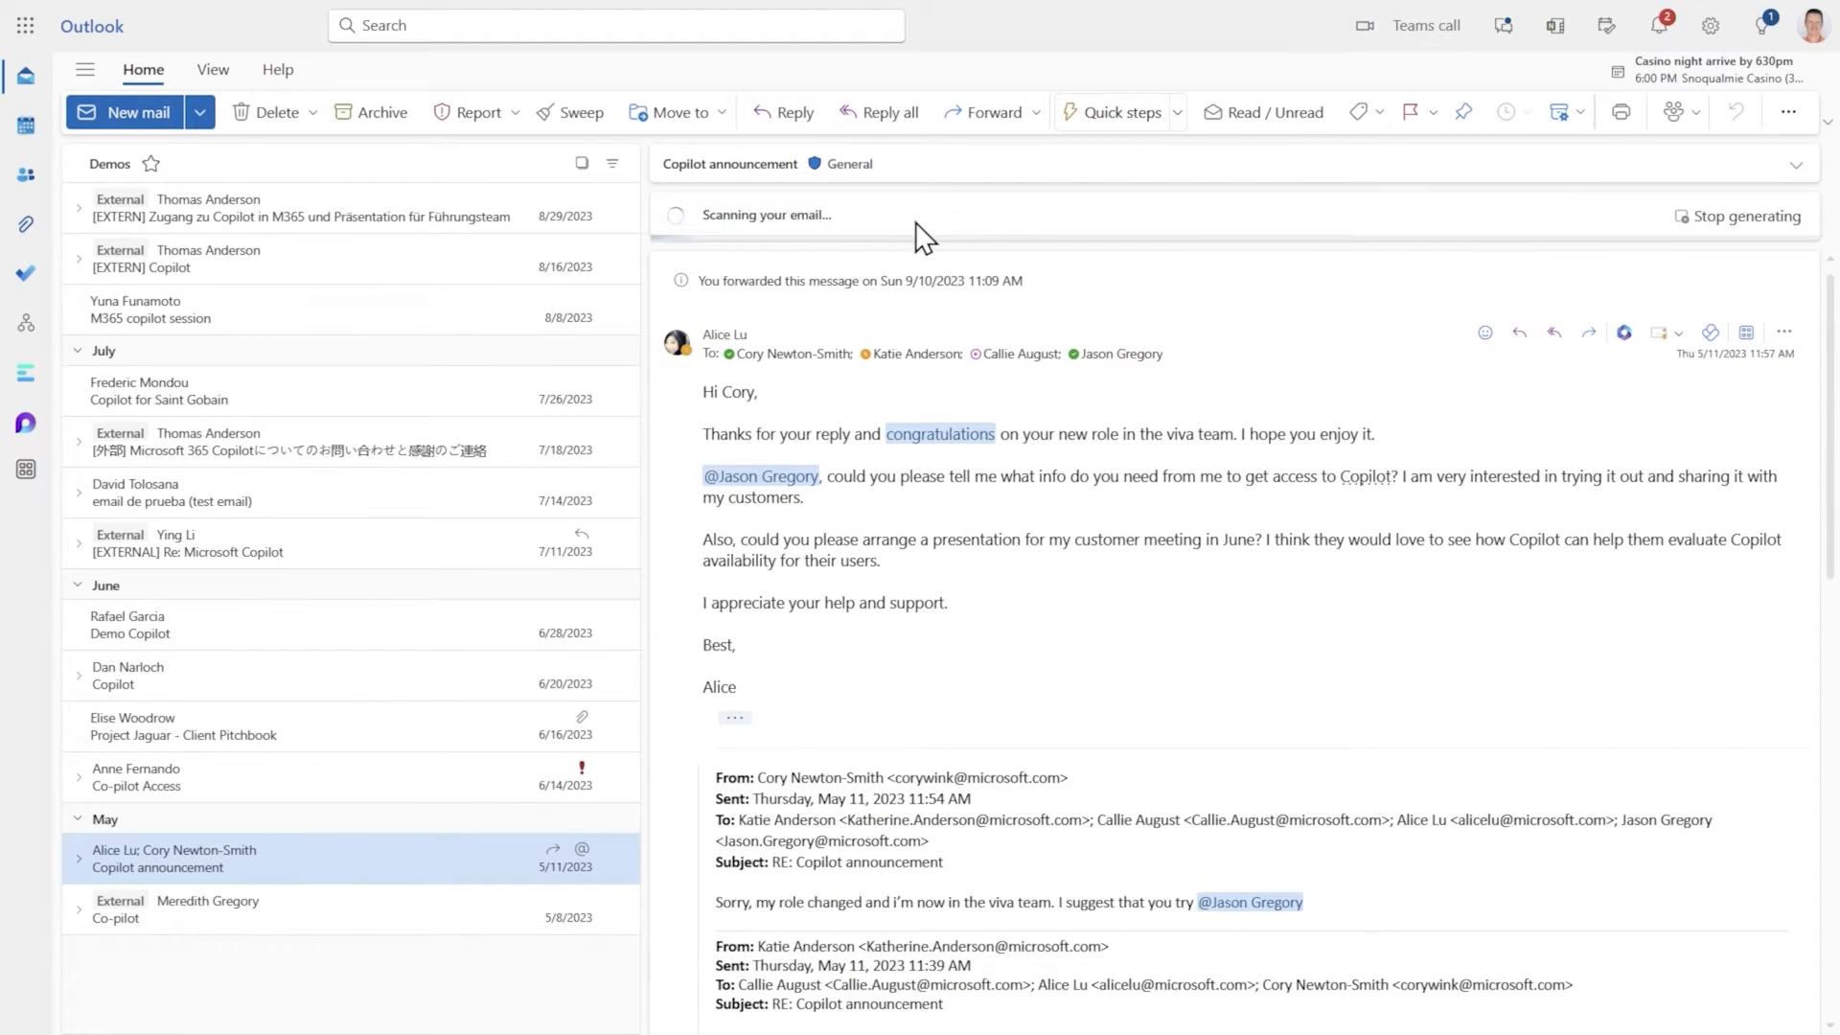
mouse_move(1390, 307)
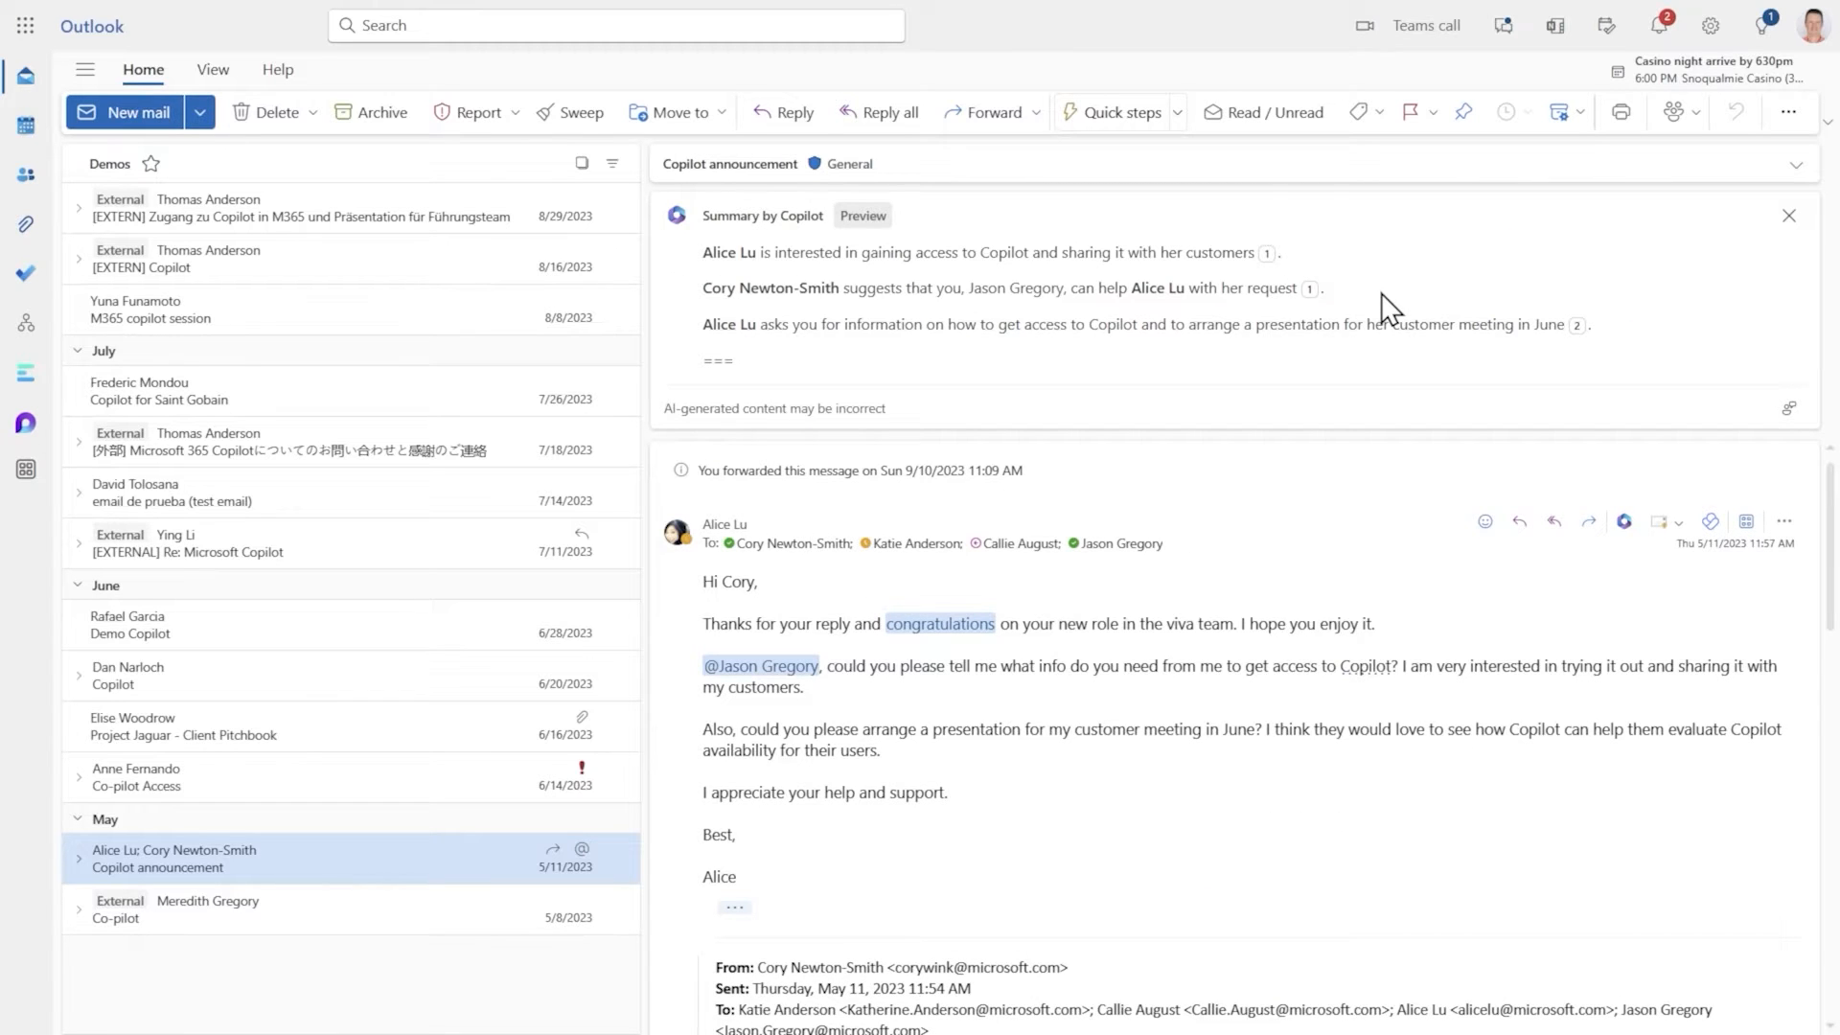
mouse_move(1027, 270)
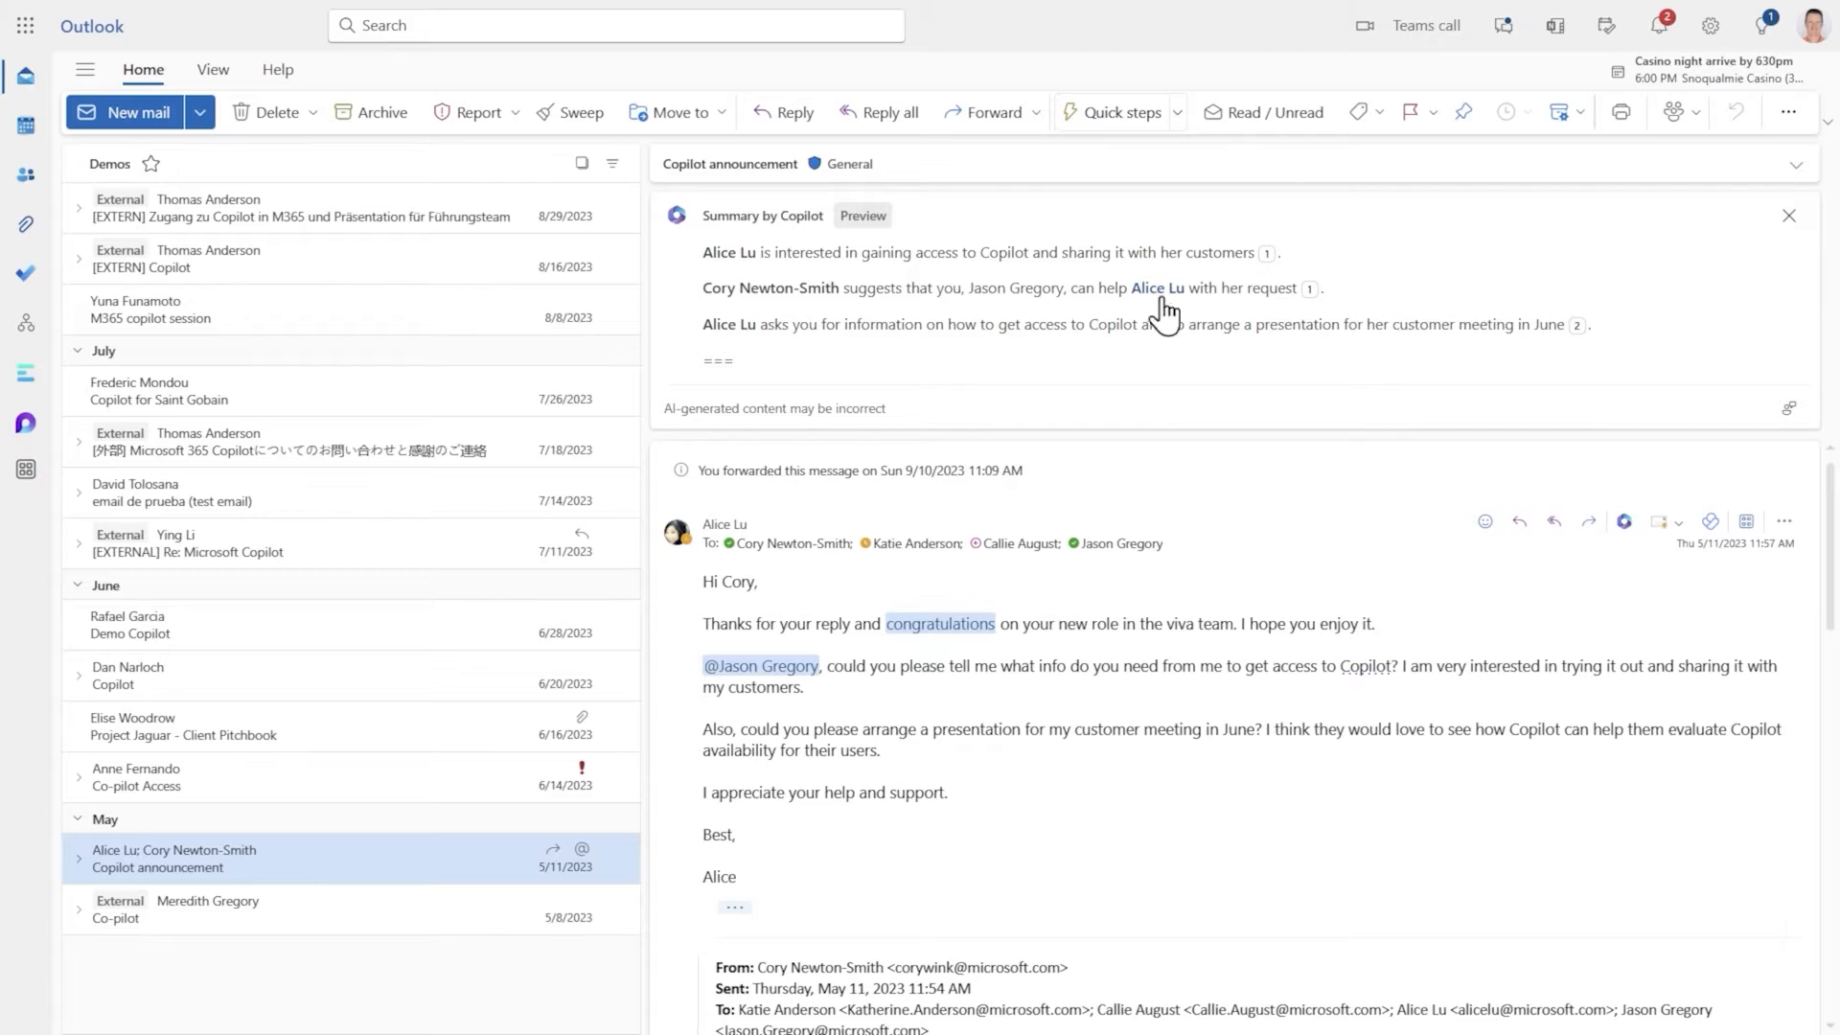
mouse_move(1162, 344)
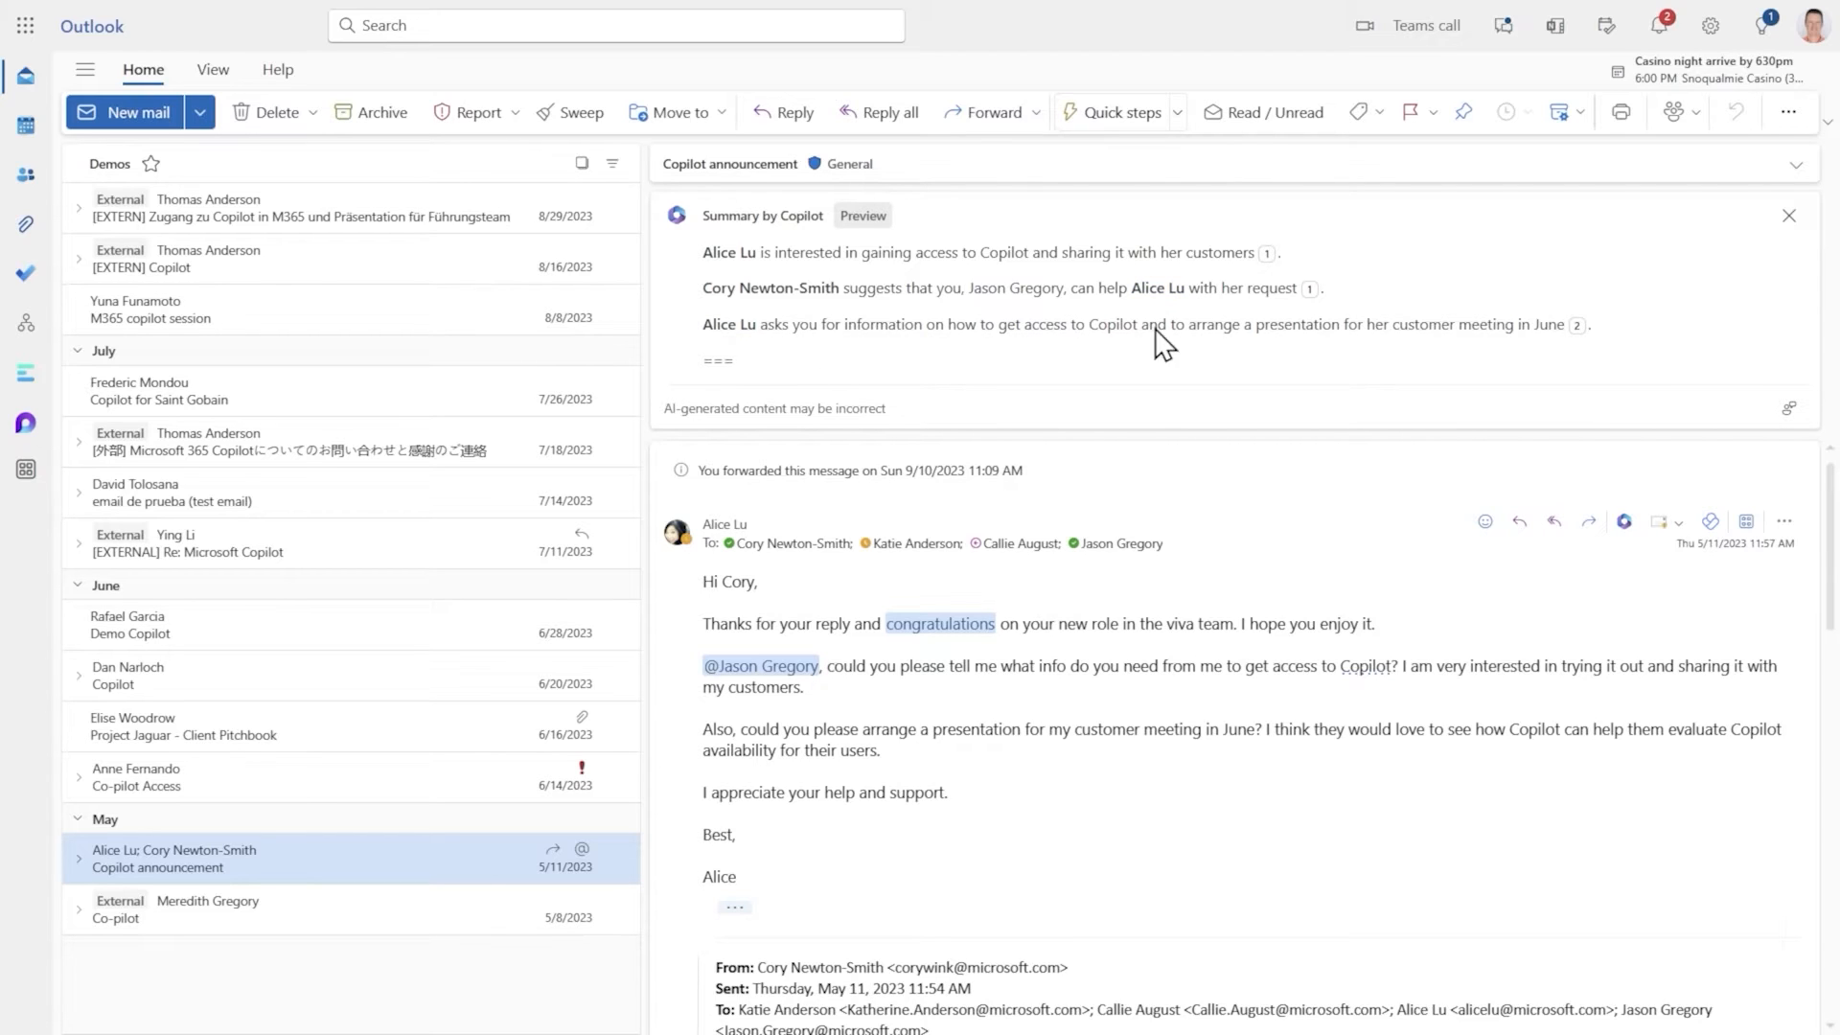
mouse_move(1395, 344)
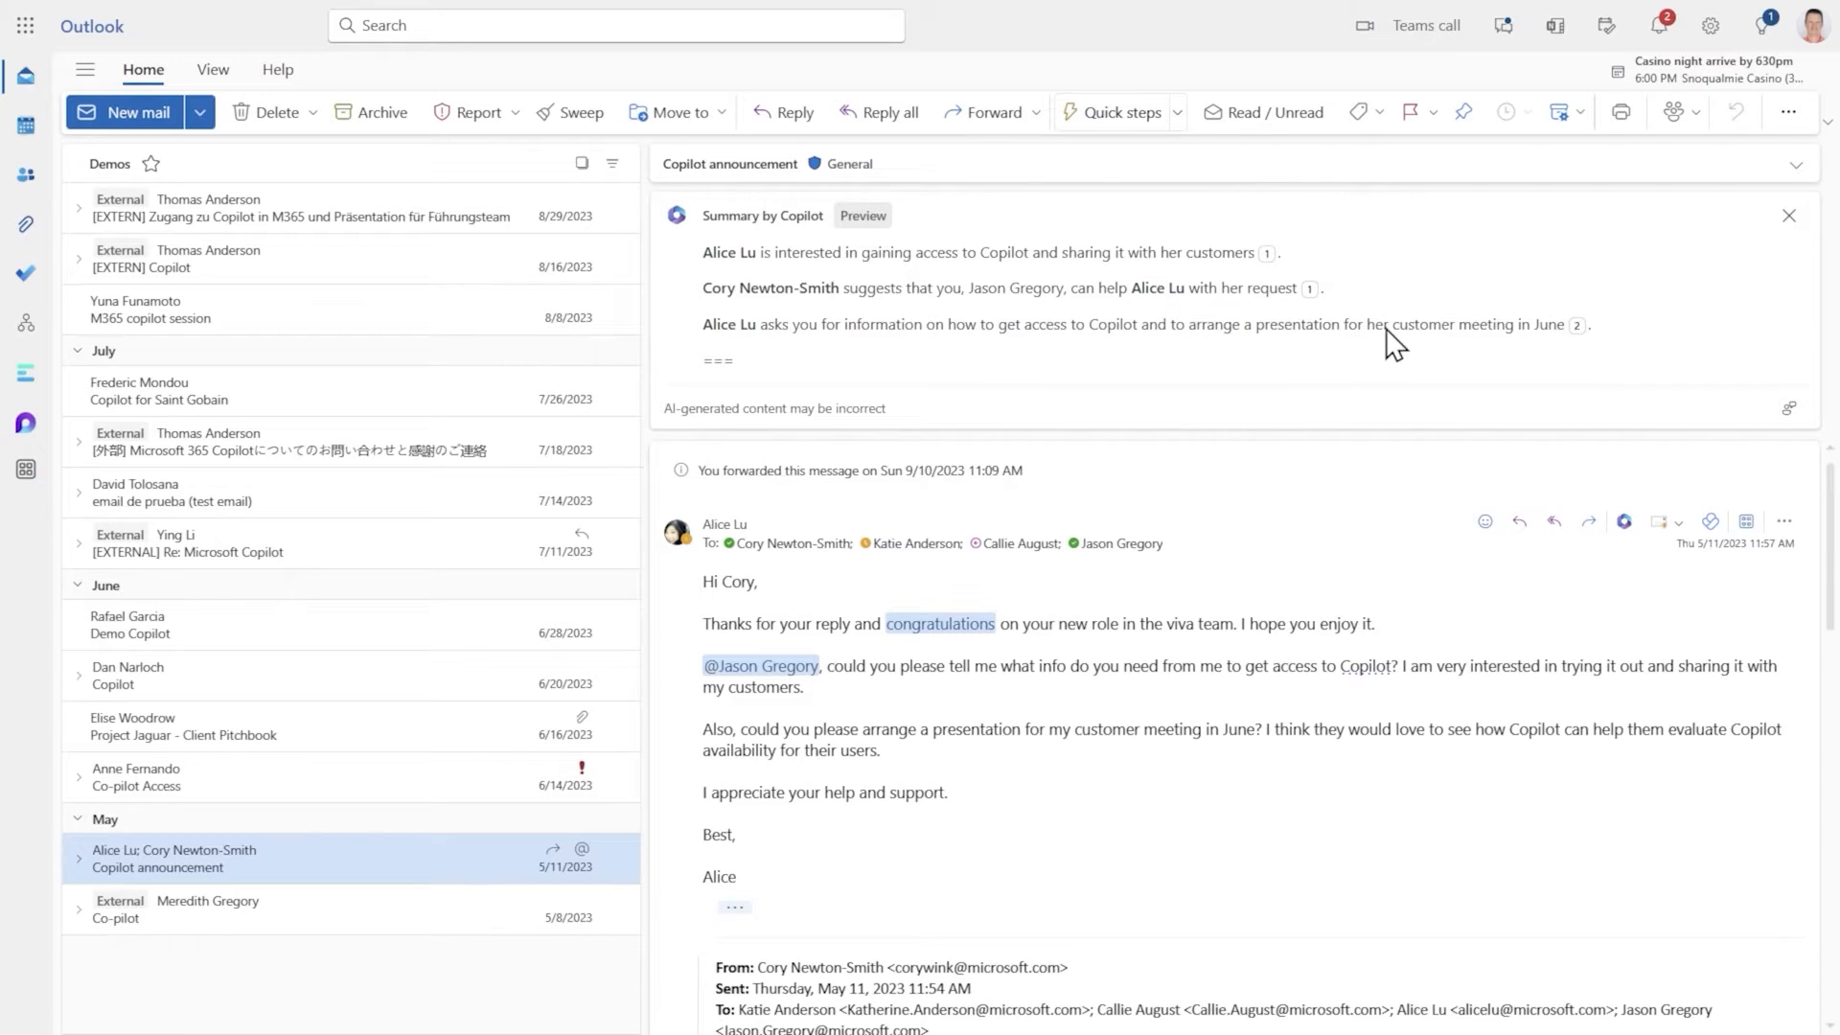
mouse_move(1779, 232)
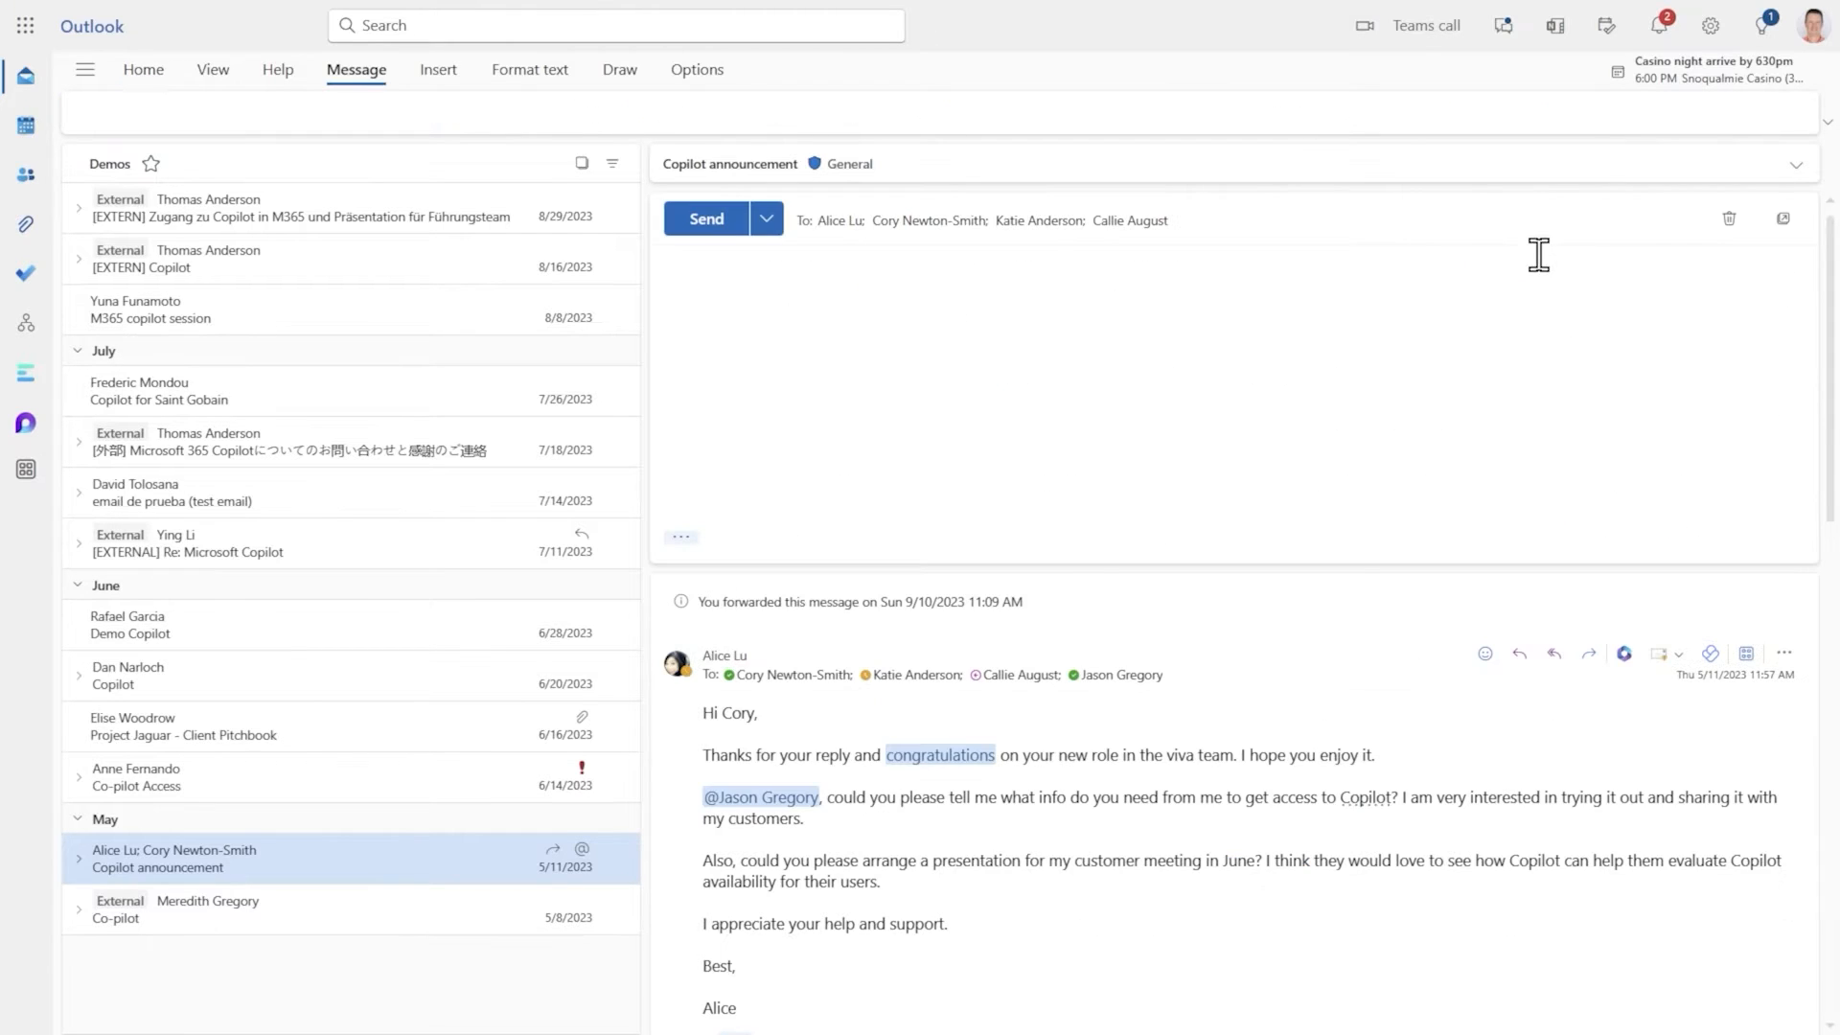
- Open the Copilot menu on the reply-all draft and choose Draft with Copilot
left_click(1496, 111)
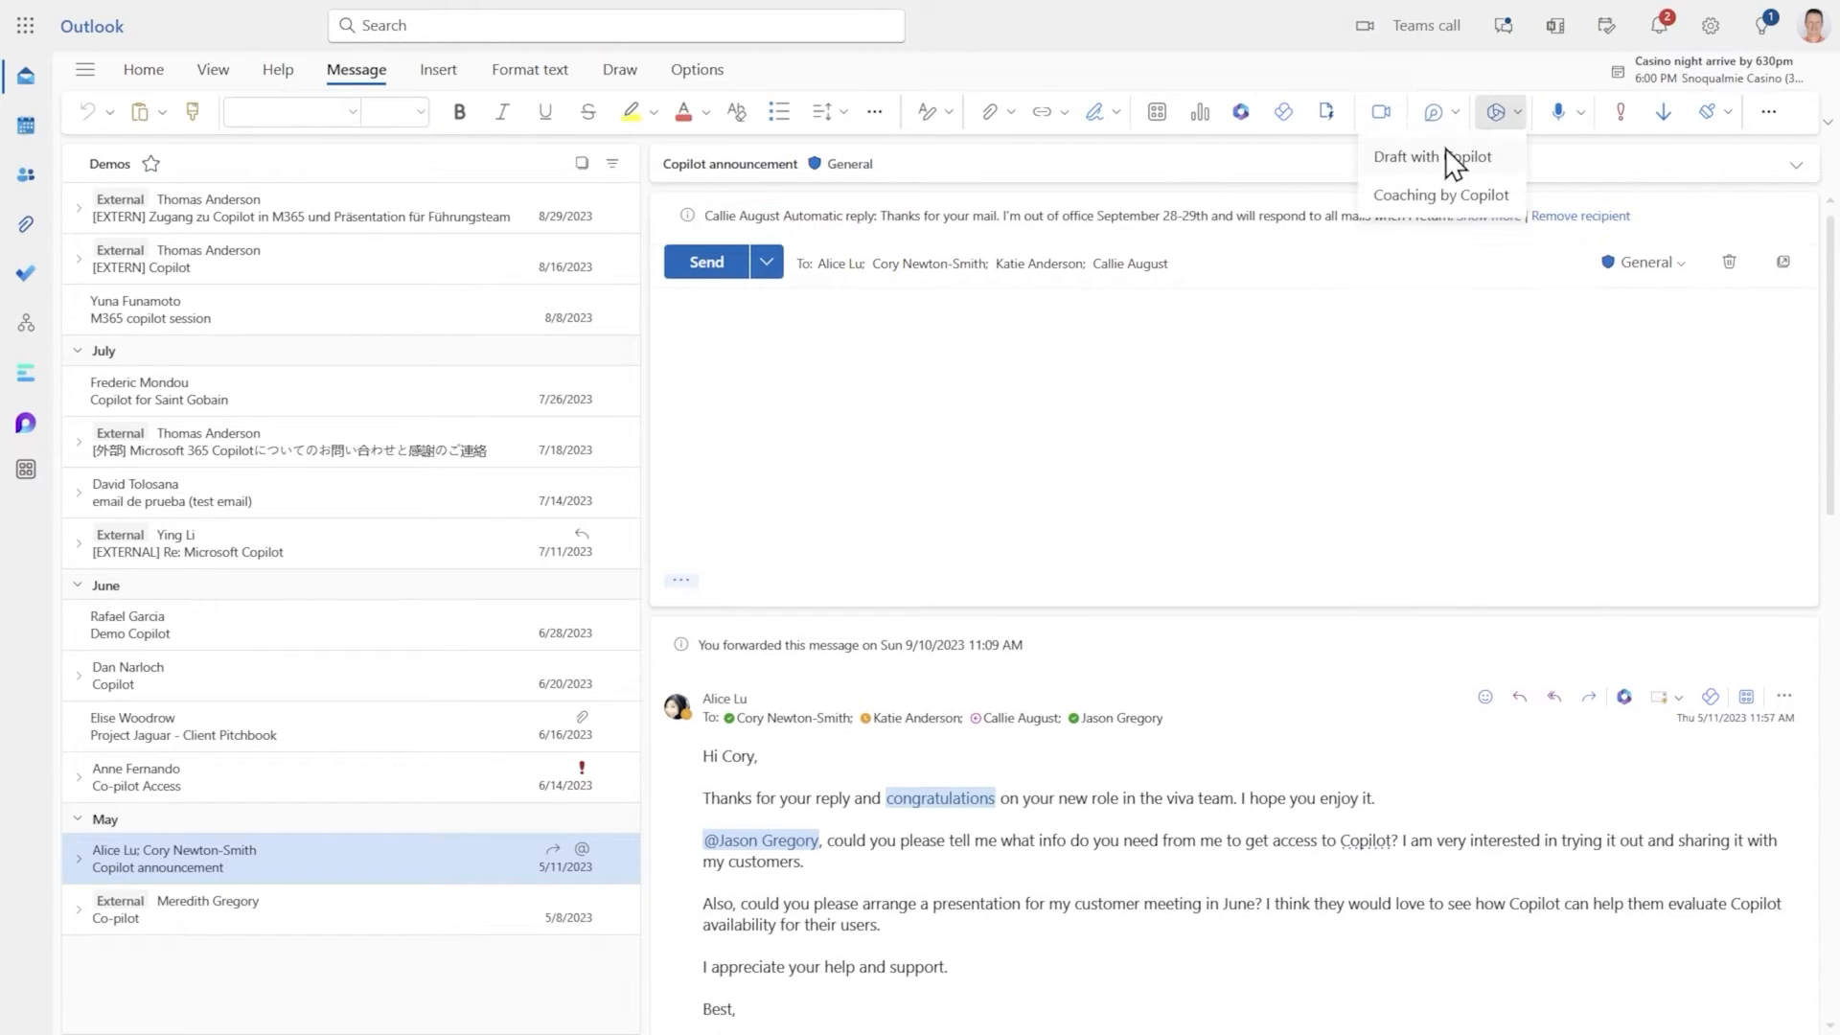
left_click(1432, 156)
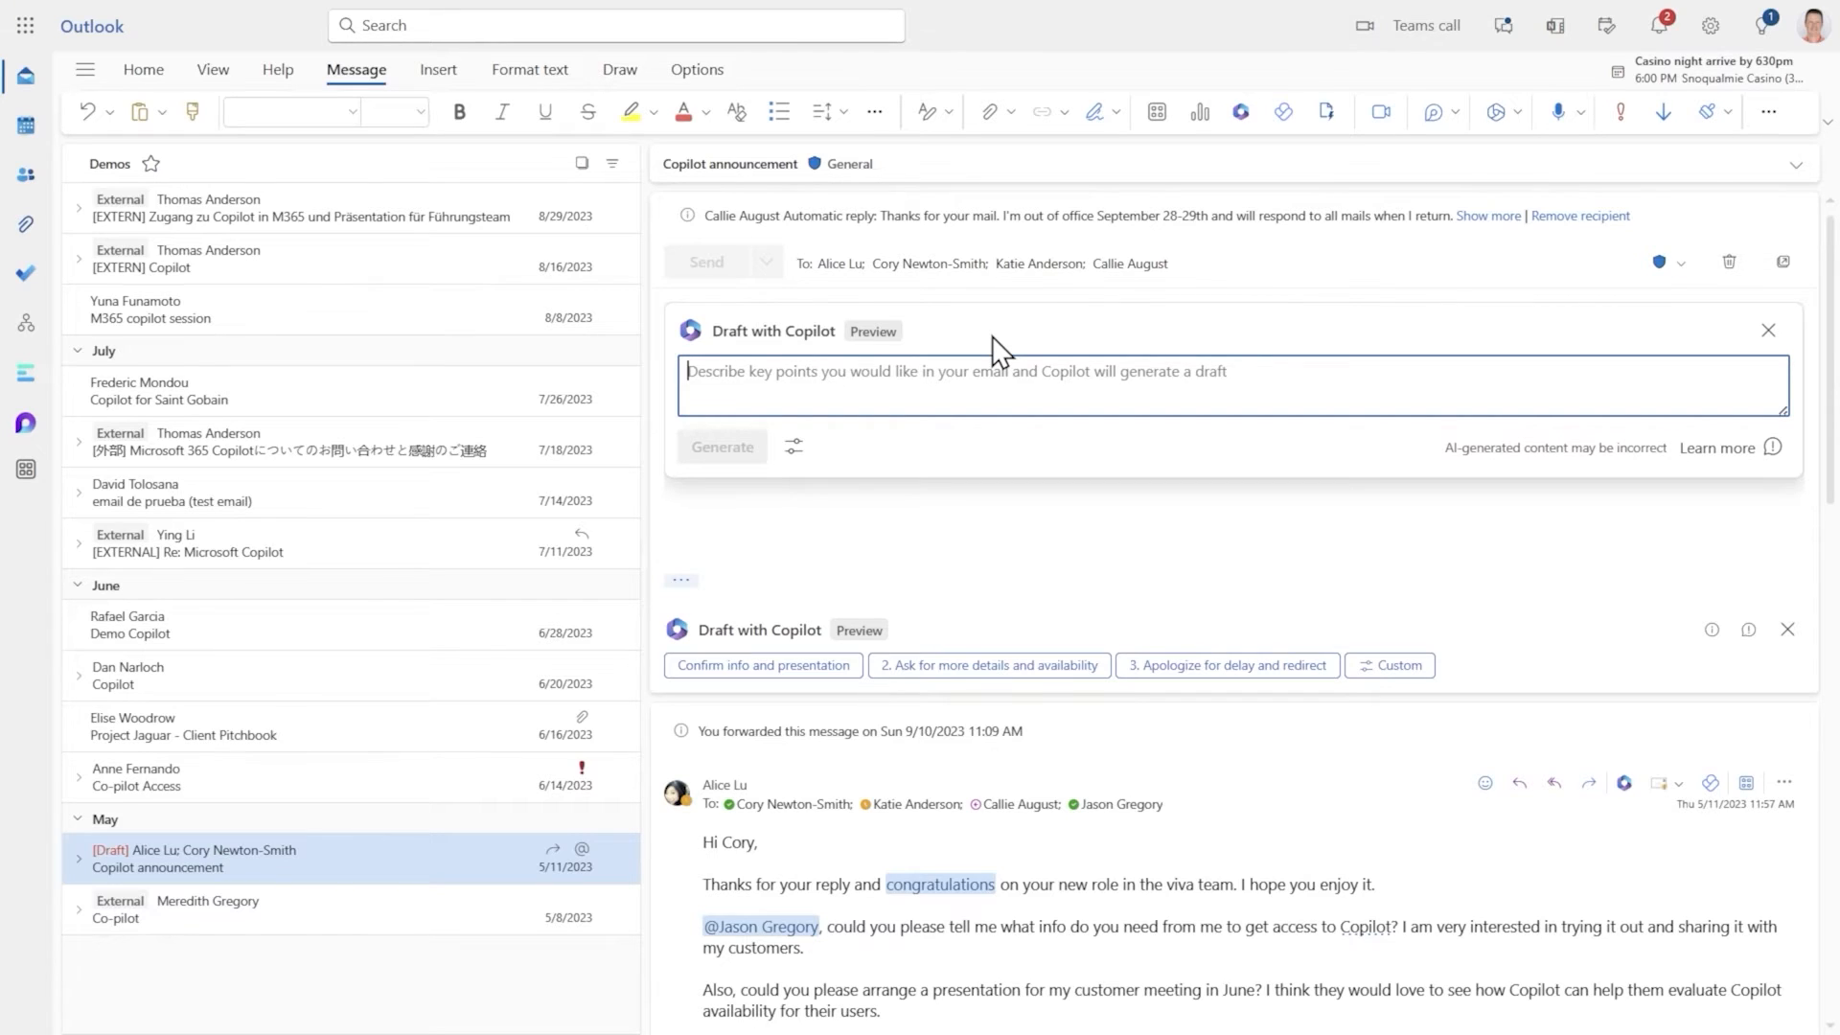
- Enter key points: Copilot access in November, pitch deck demos meanwhile, presenting in 2 weeks, follow-up in 3
type("Copilot access in Novembe")
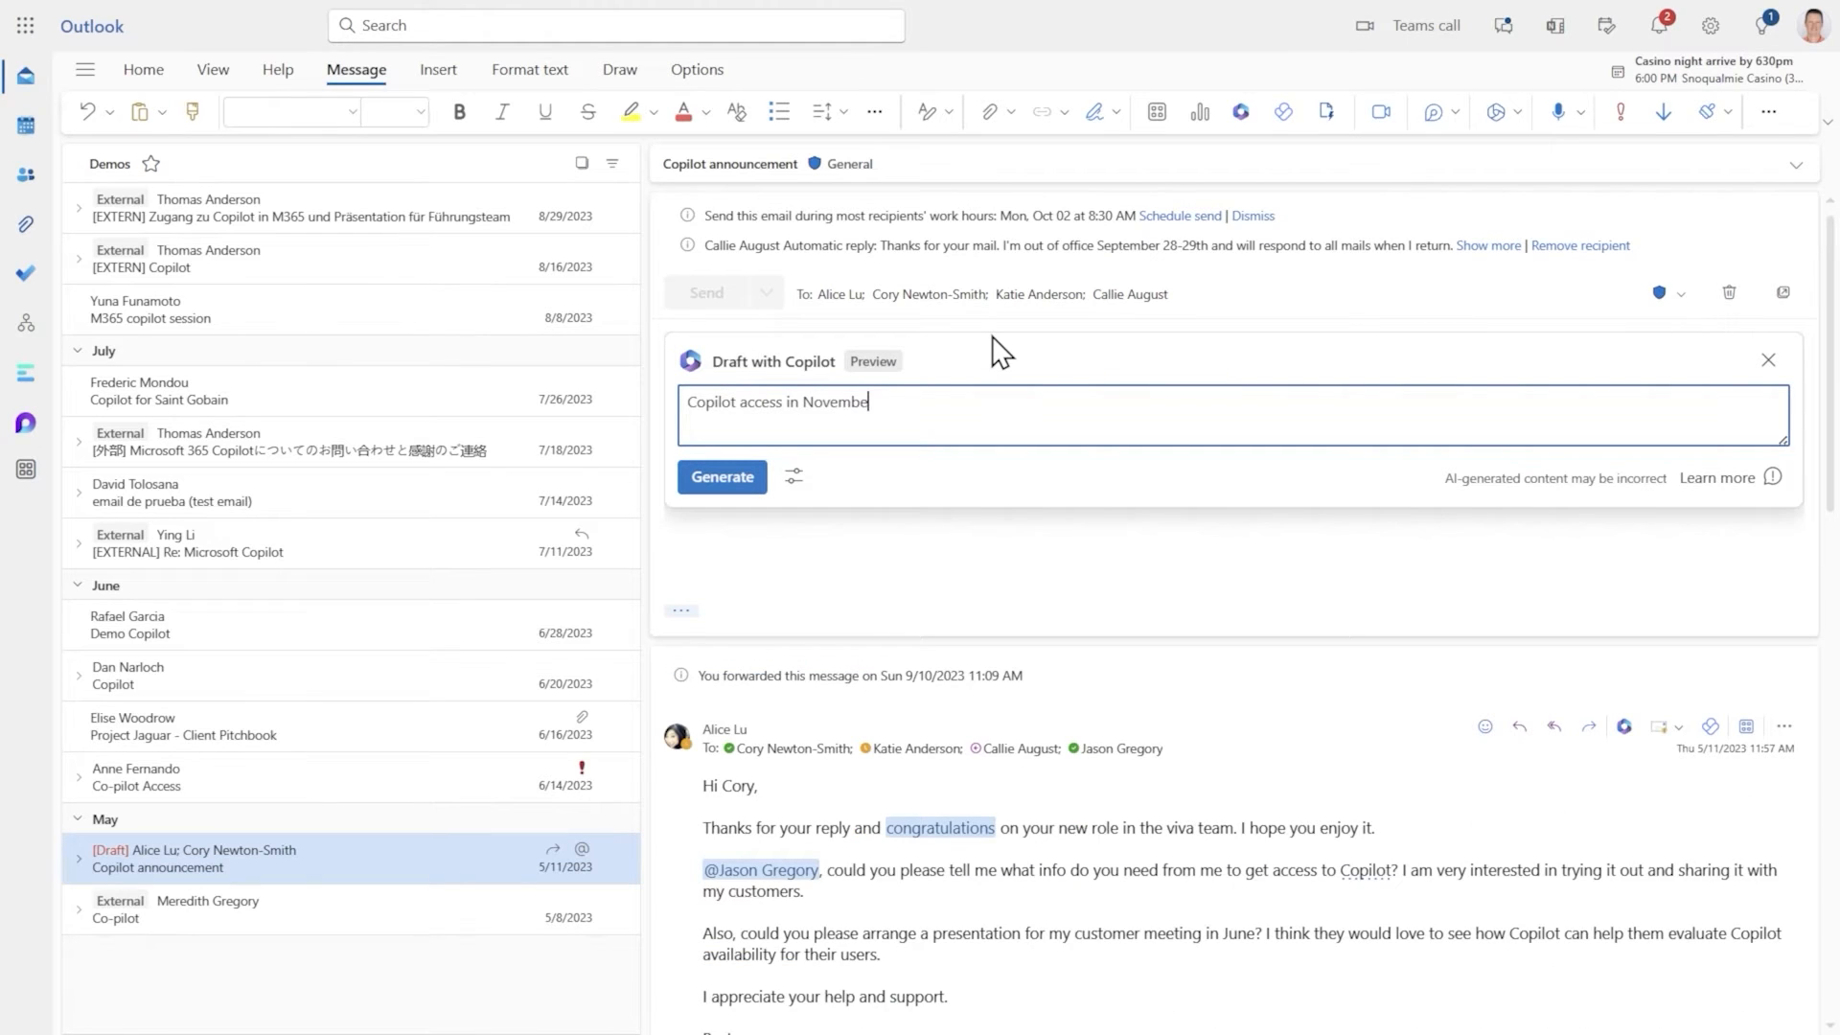
type("r. For now,")
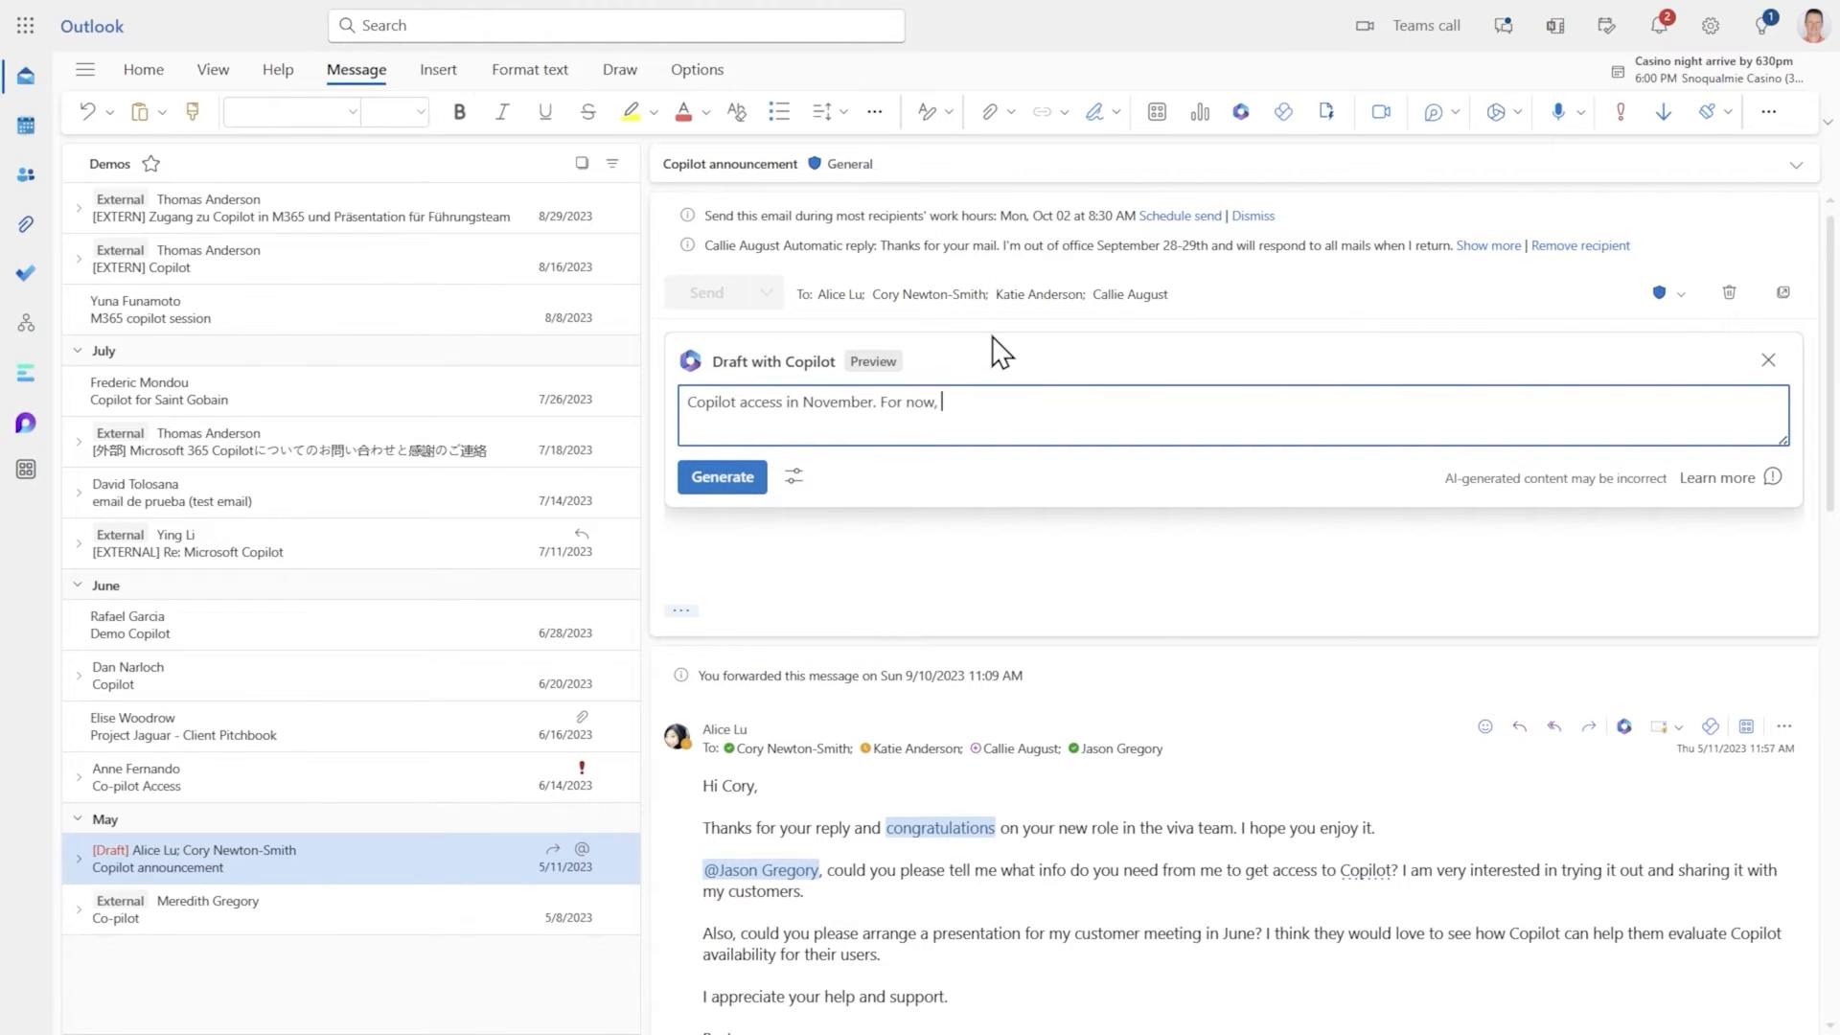
type("use pitch deck demos.  I can present to y")
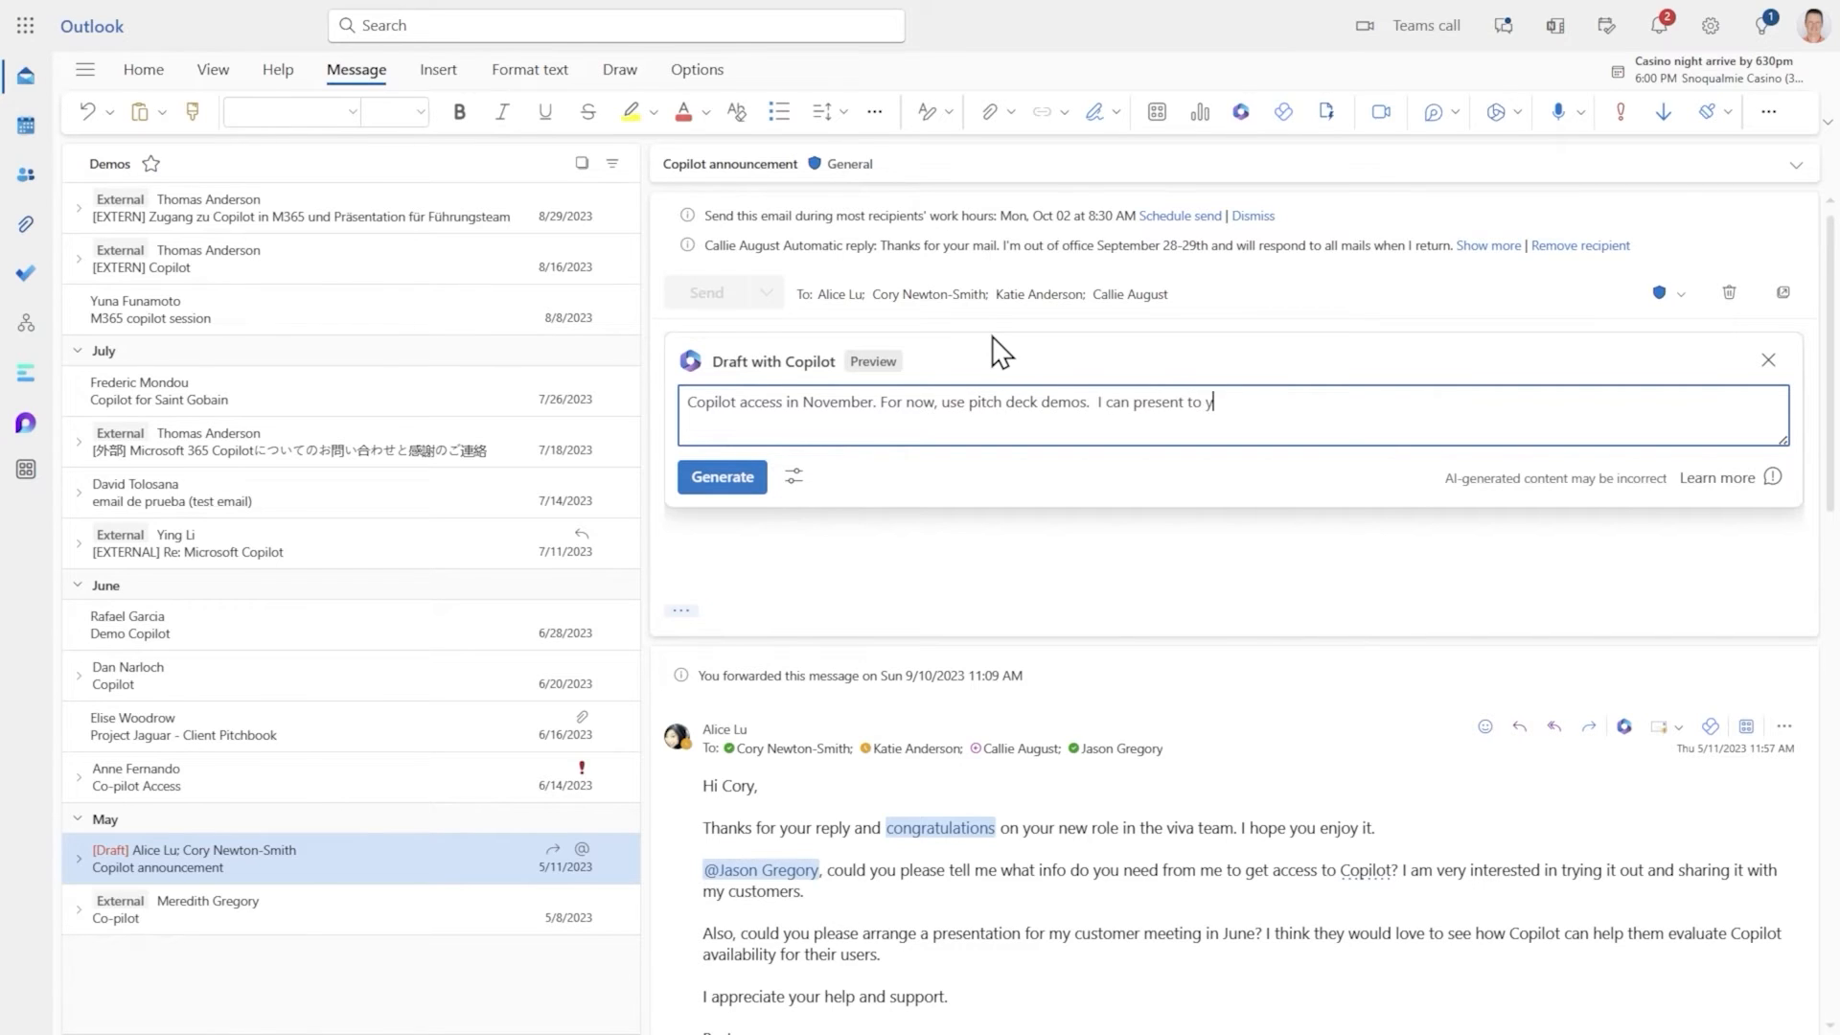
type("our customer in 2 week")
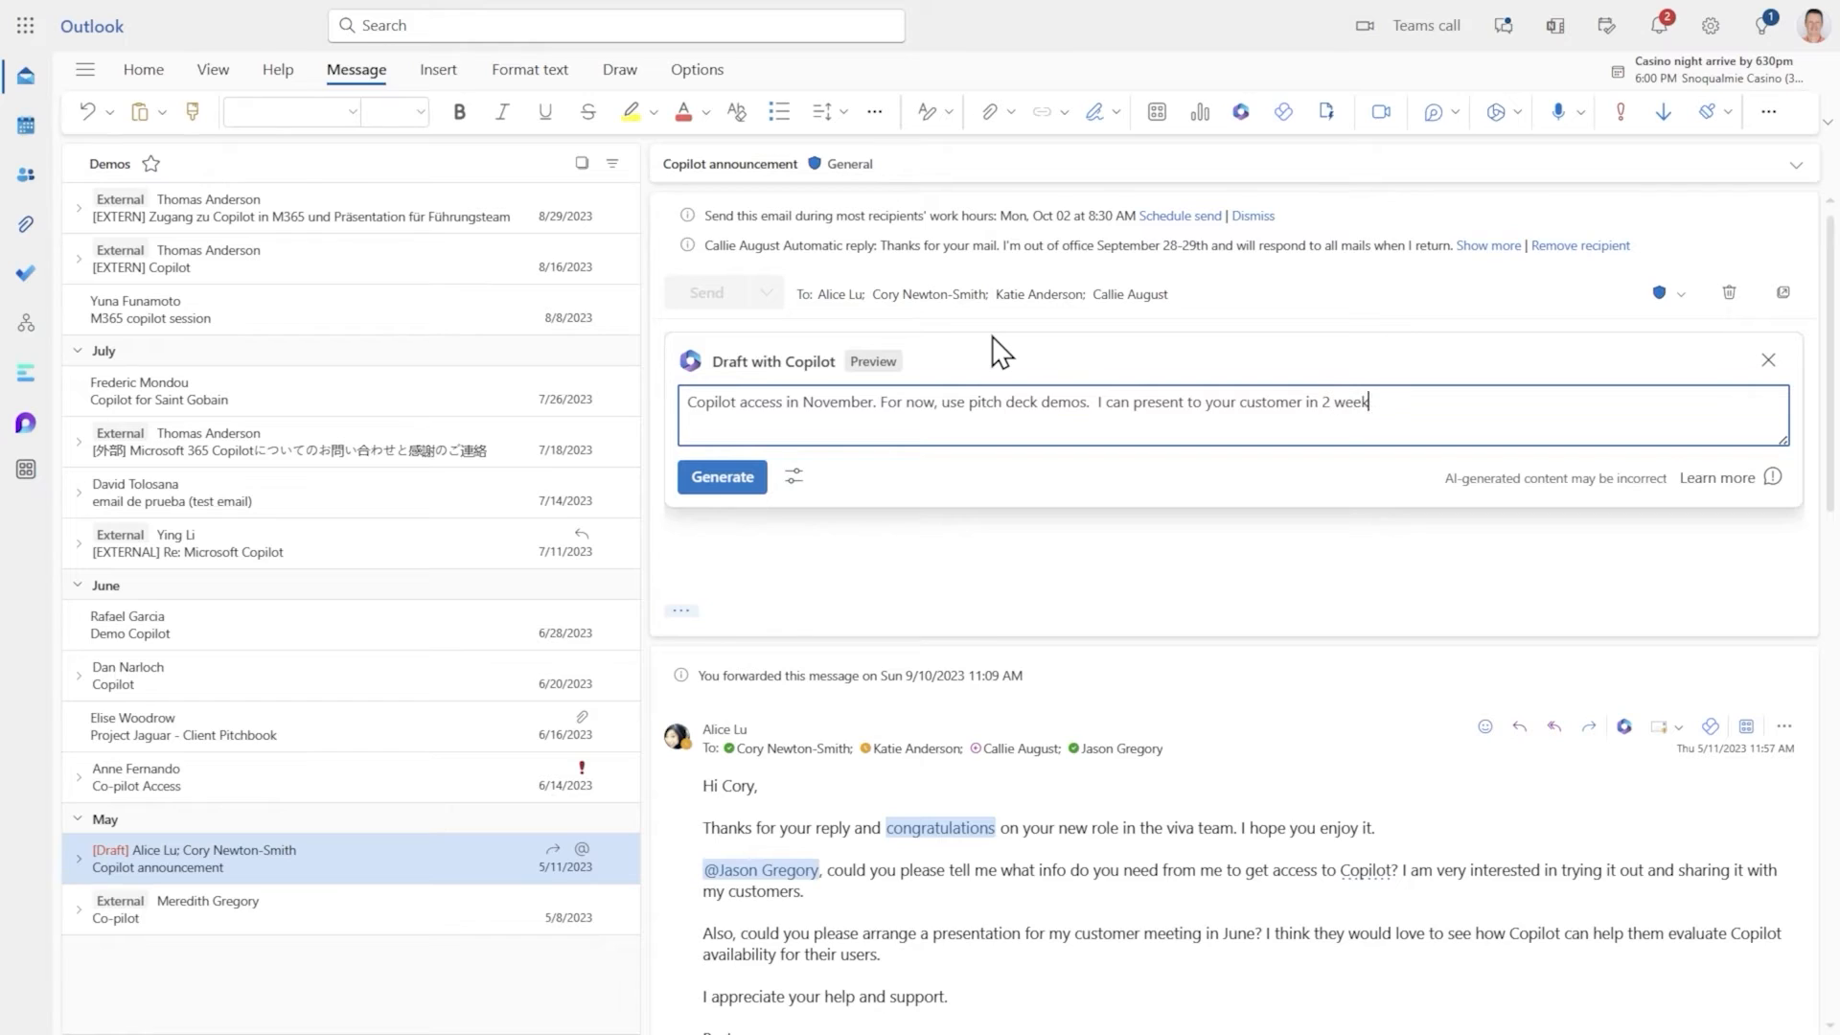
type("s.  Follow up with me in")
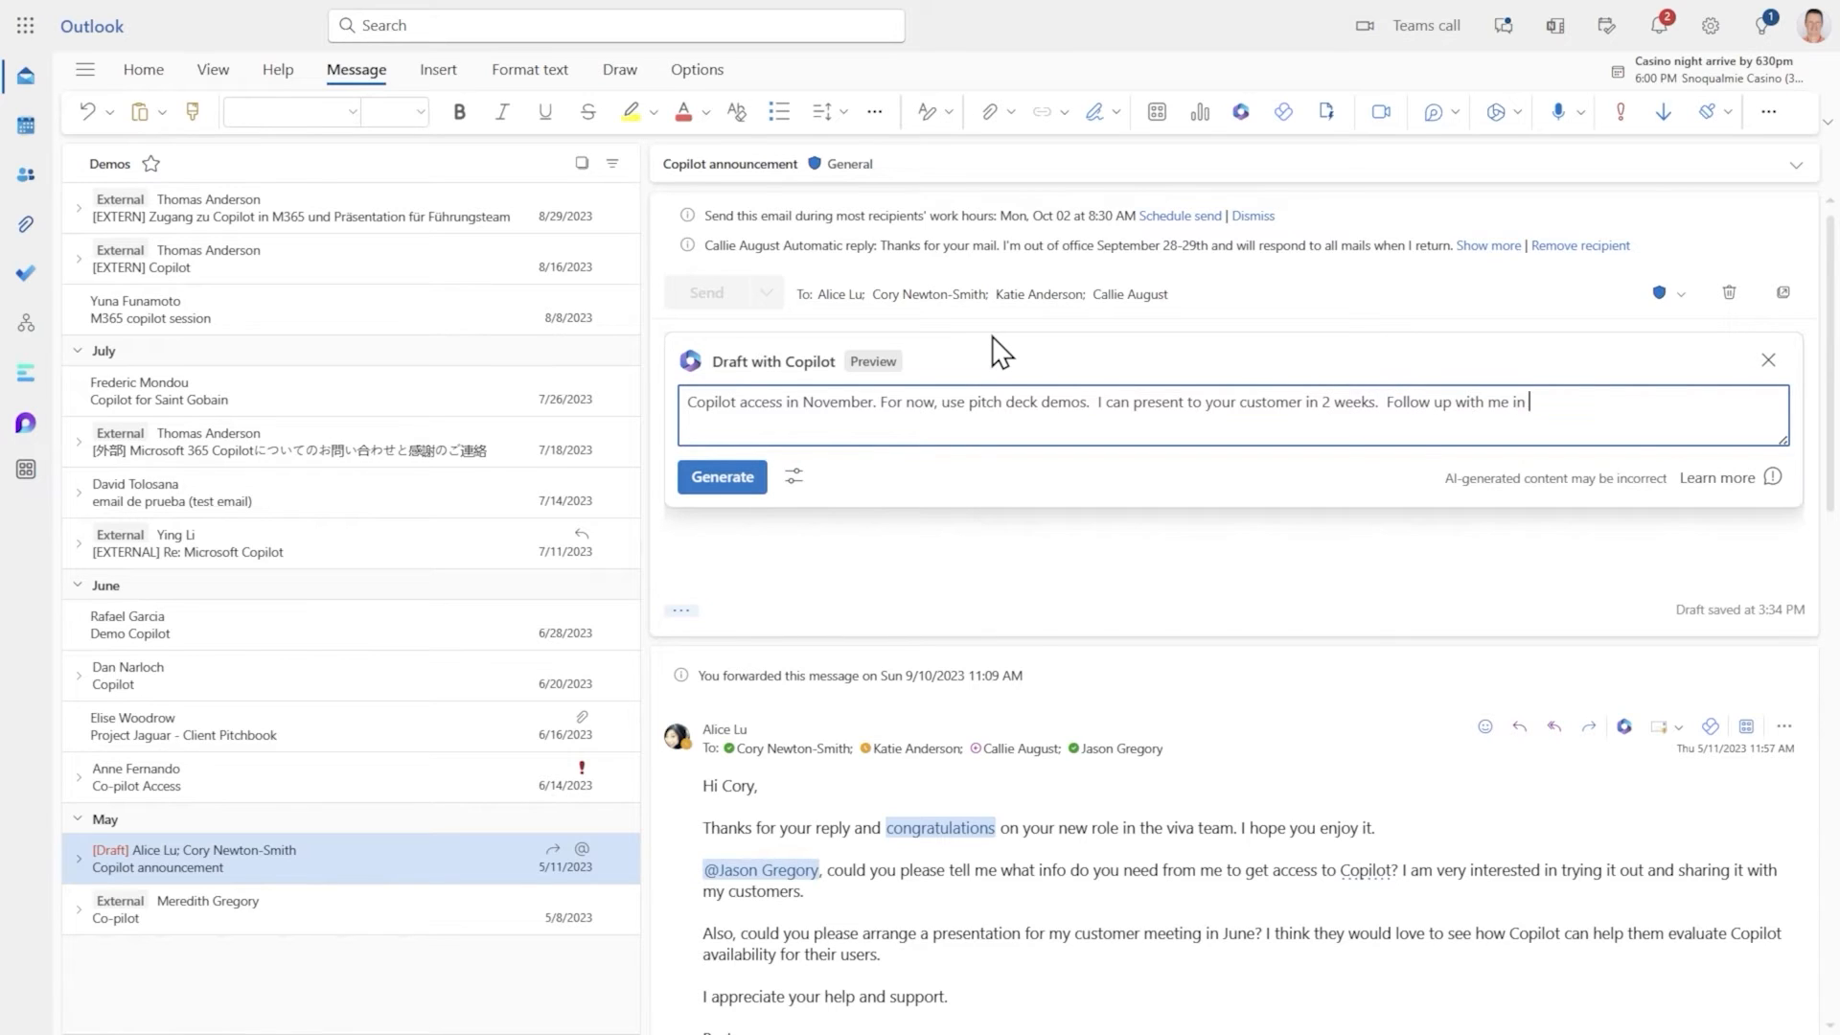
type("3 weeks for Copilot ac")
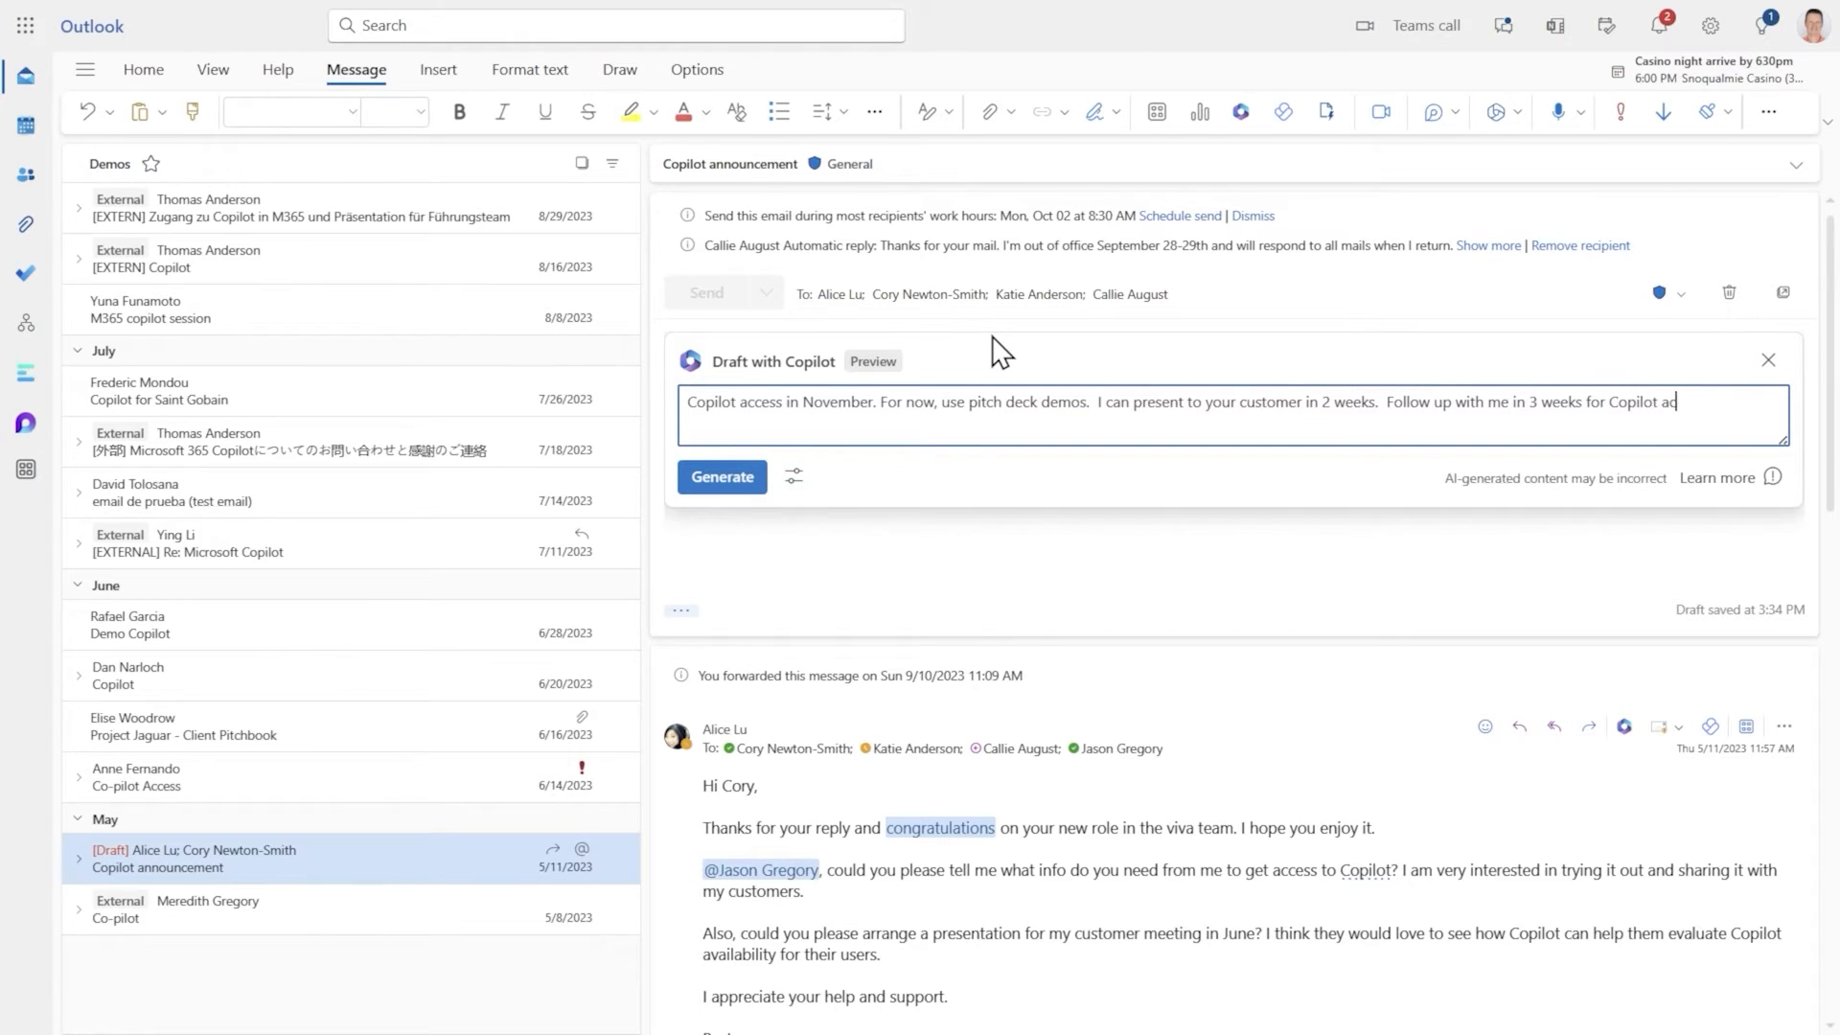
mouse_move(794, 475)
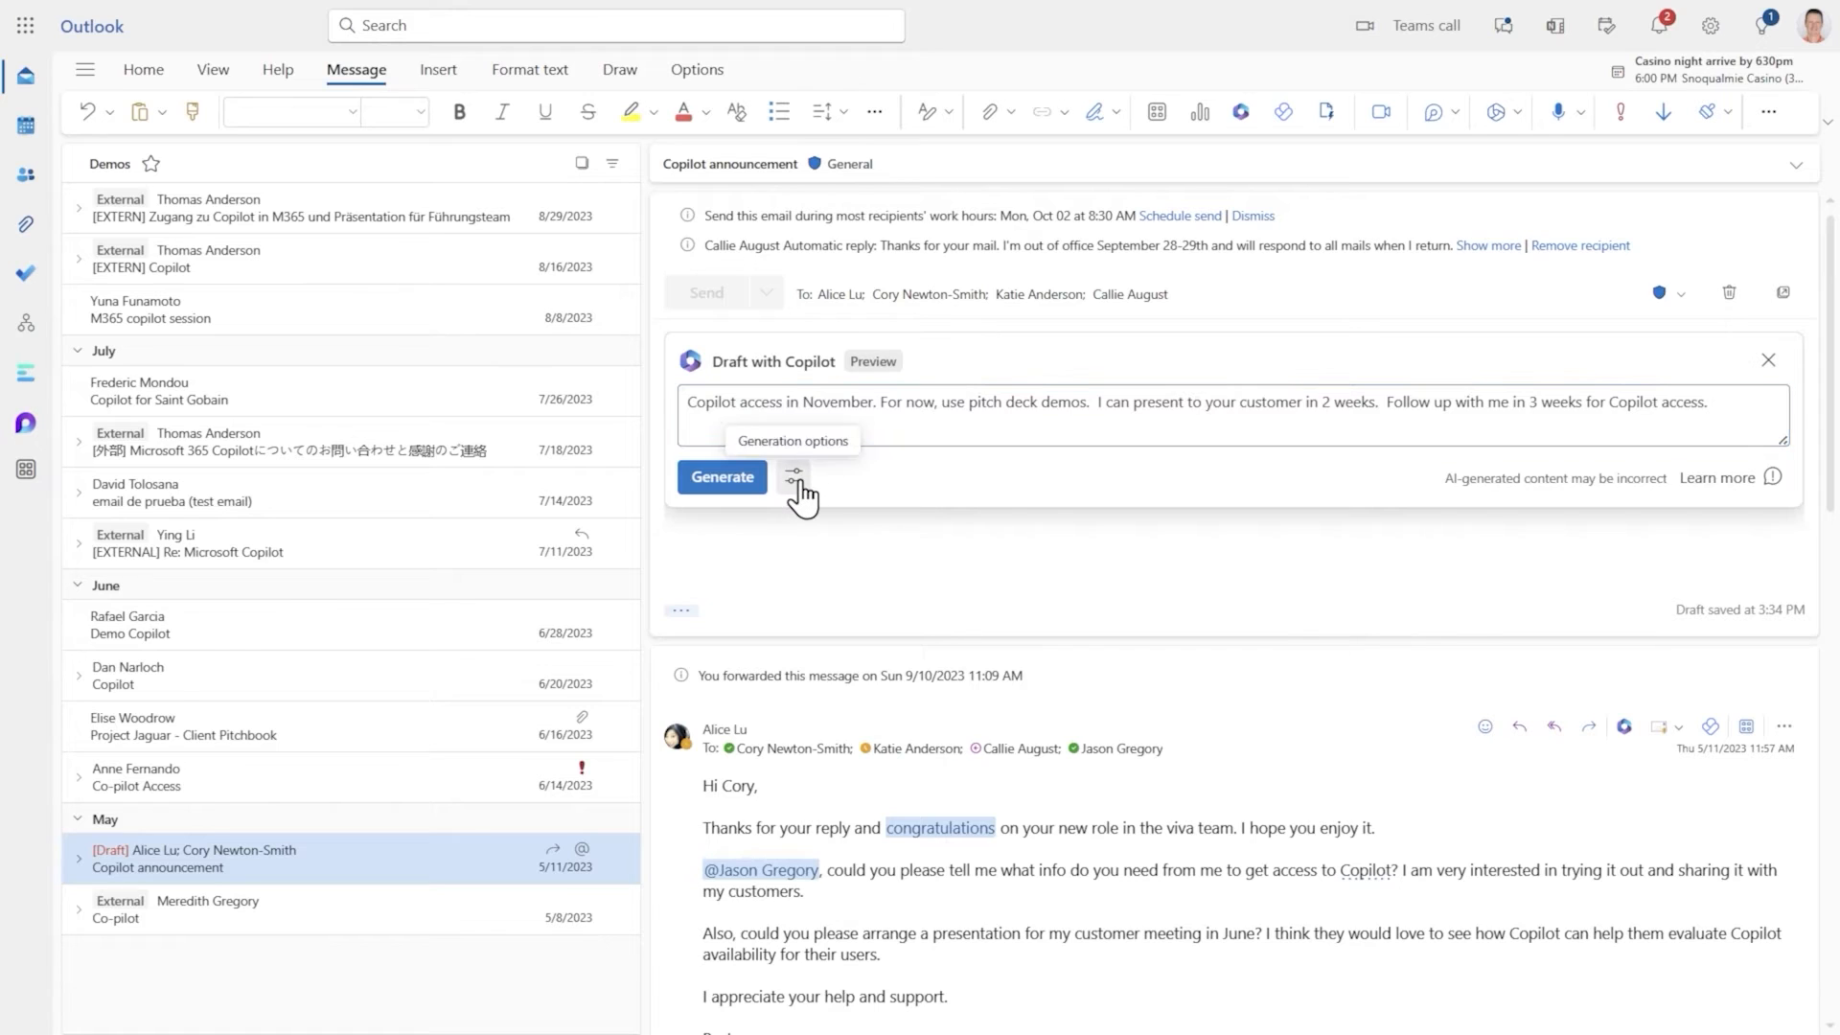
- Generate the Copilot reply with Formal tone and Medium length
left_click(794, 477)
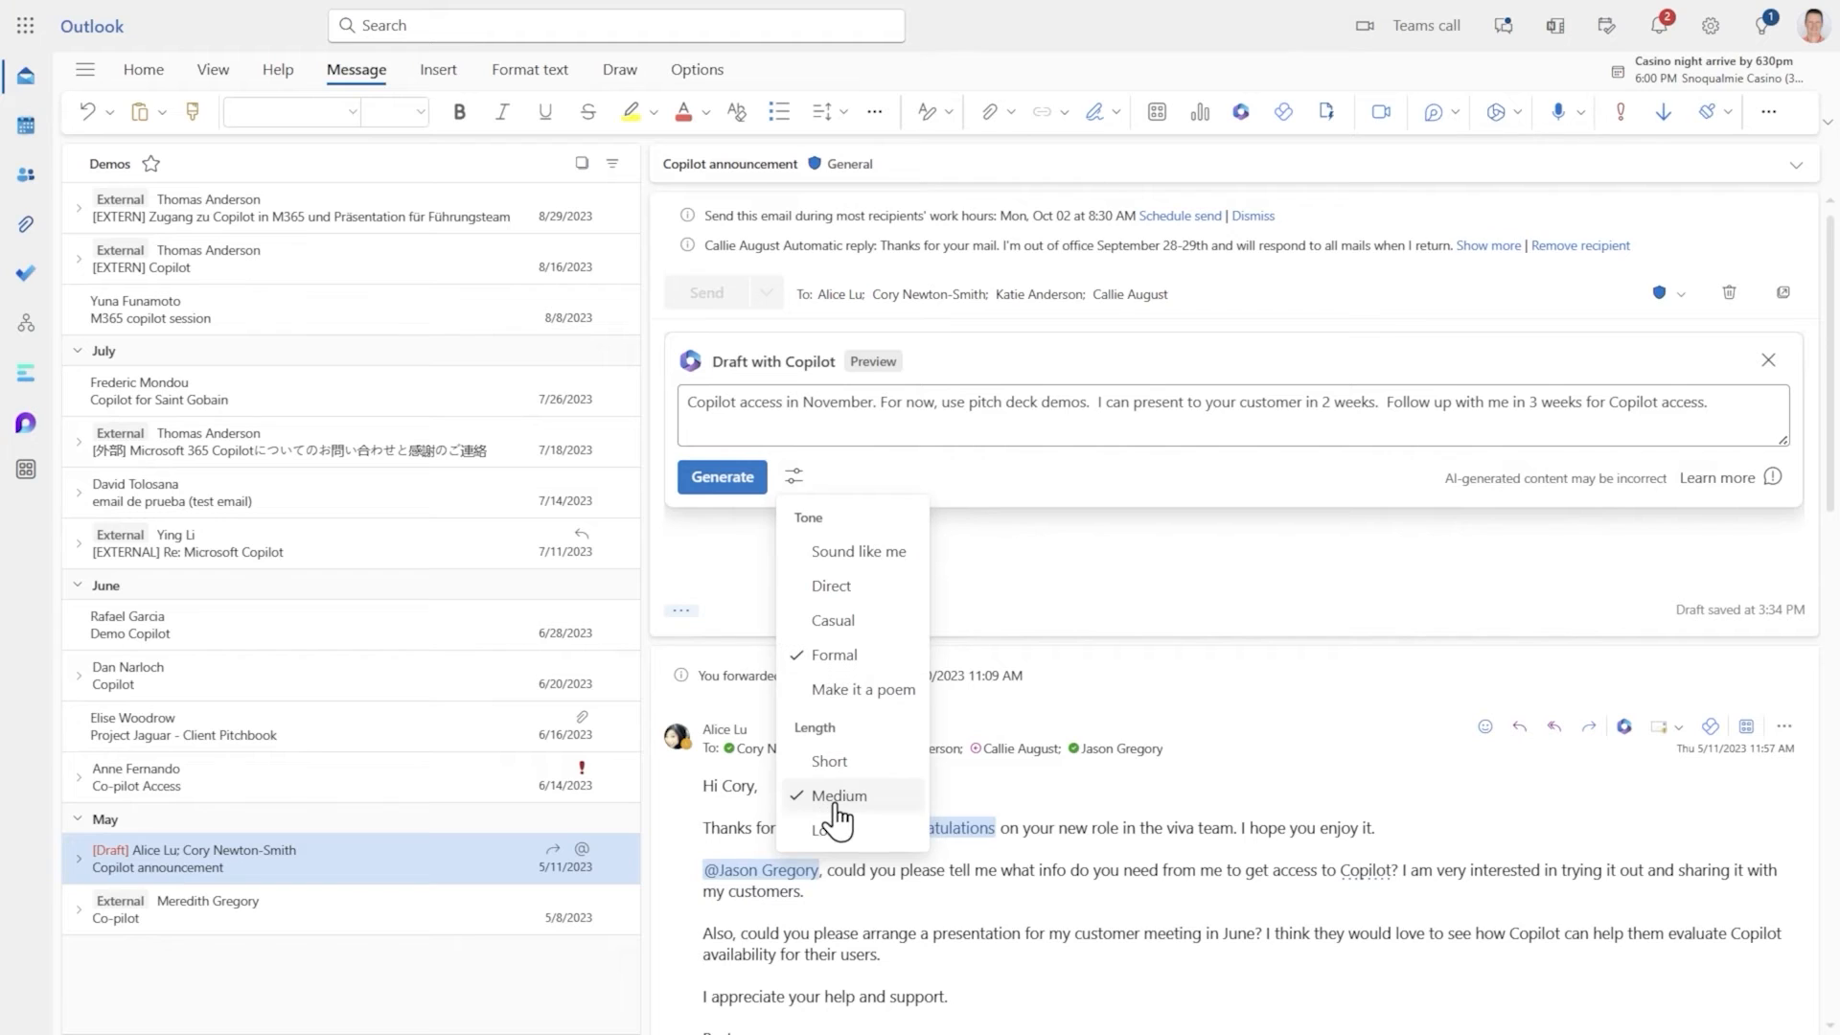
mouse_move(722, 491)
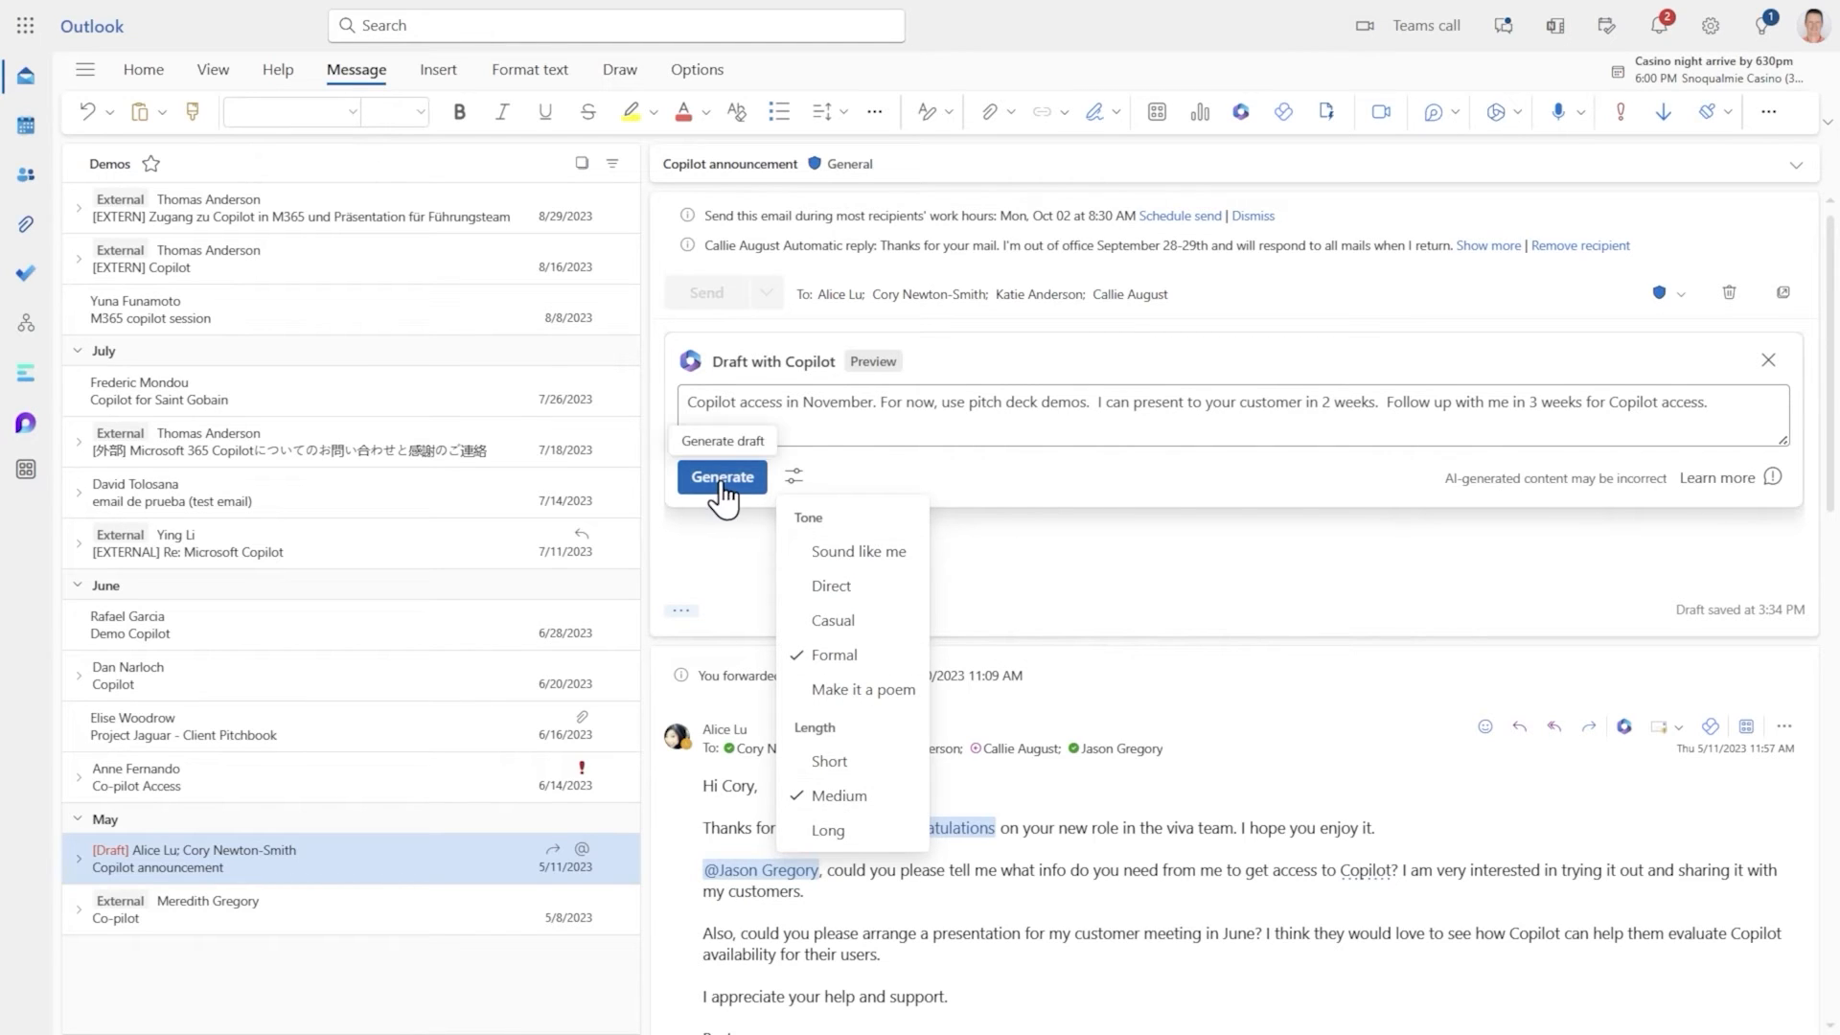
left_click(722, 476)
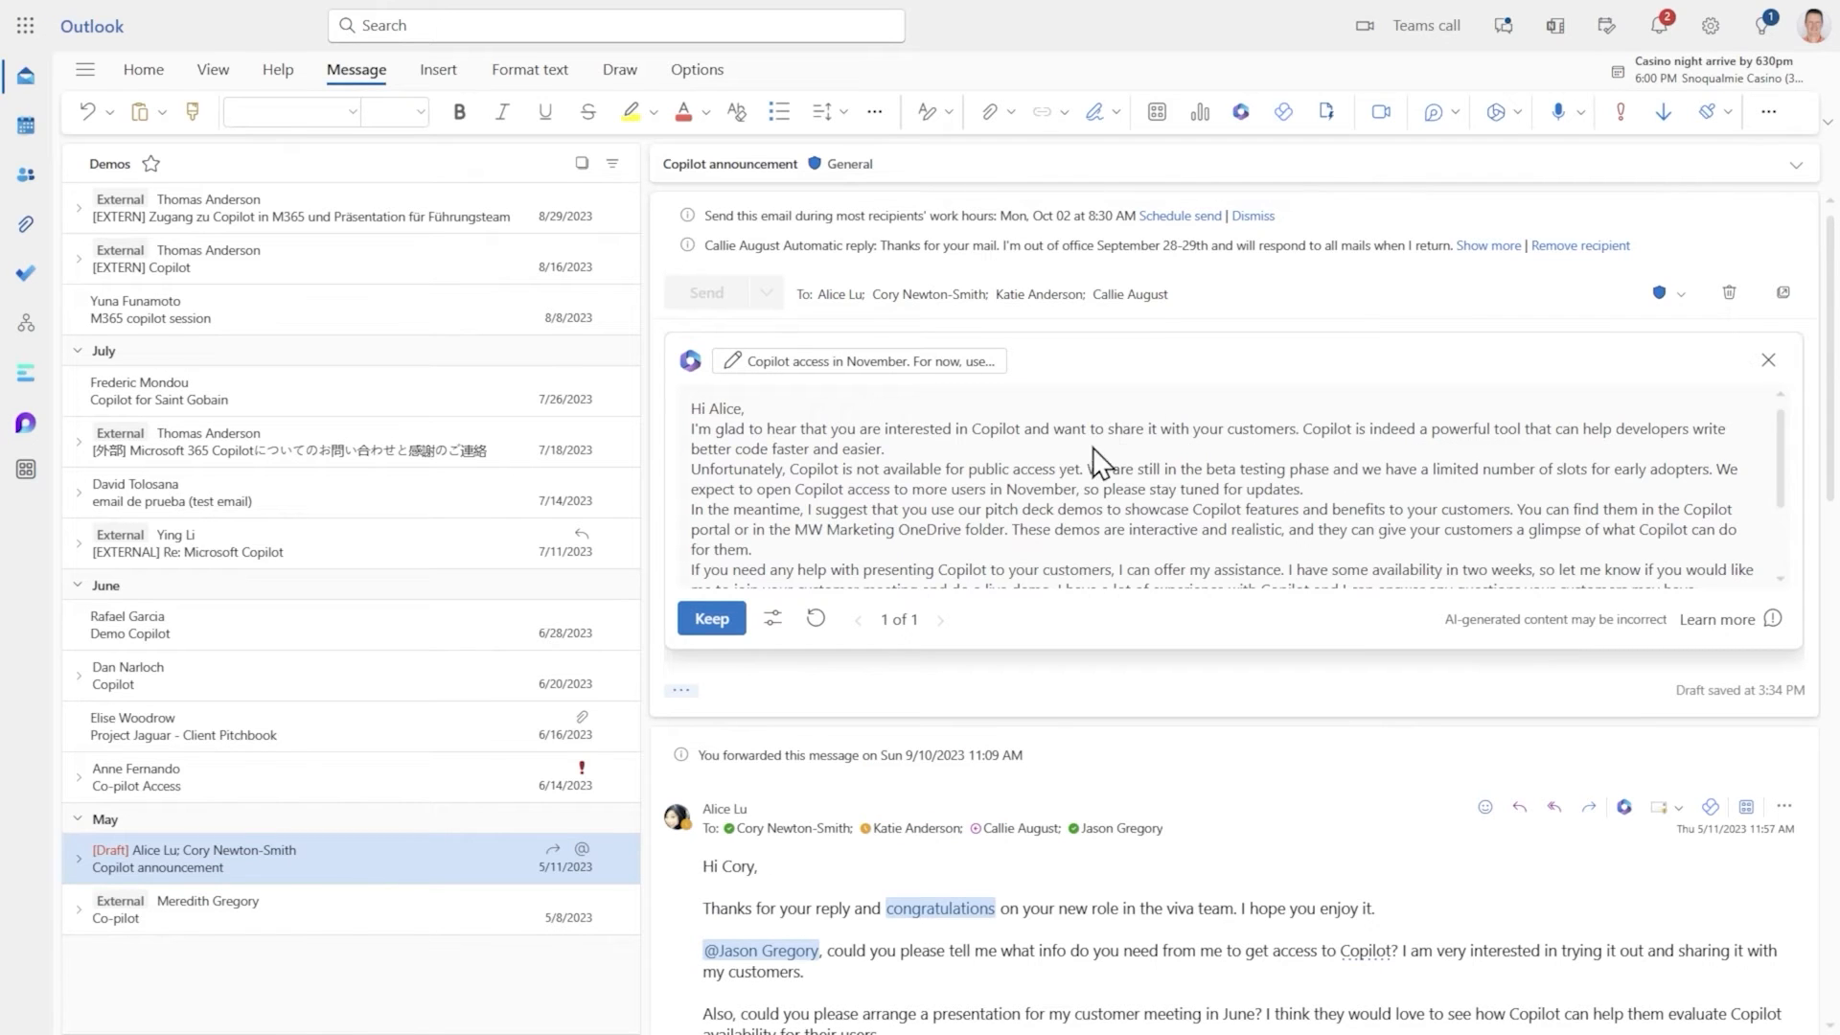
- Keep Copilot's draft in the reply body and attempt to send it, triggering the review warning
left_click(711, 618)
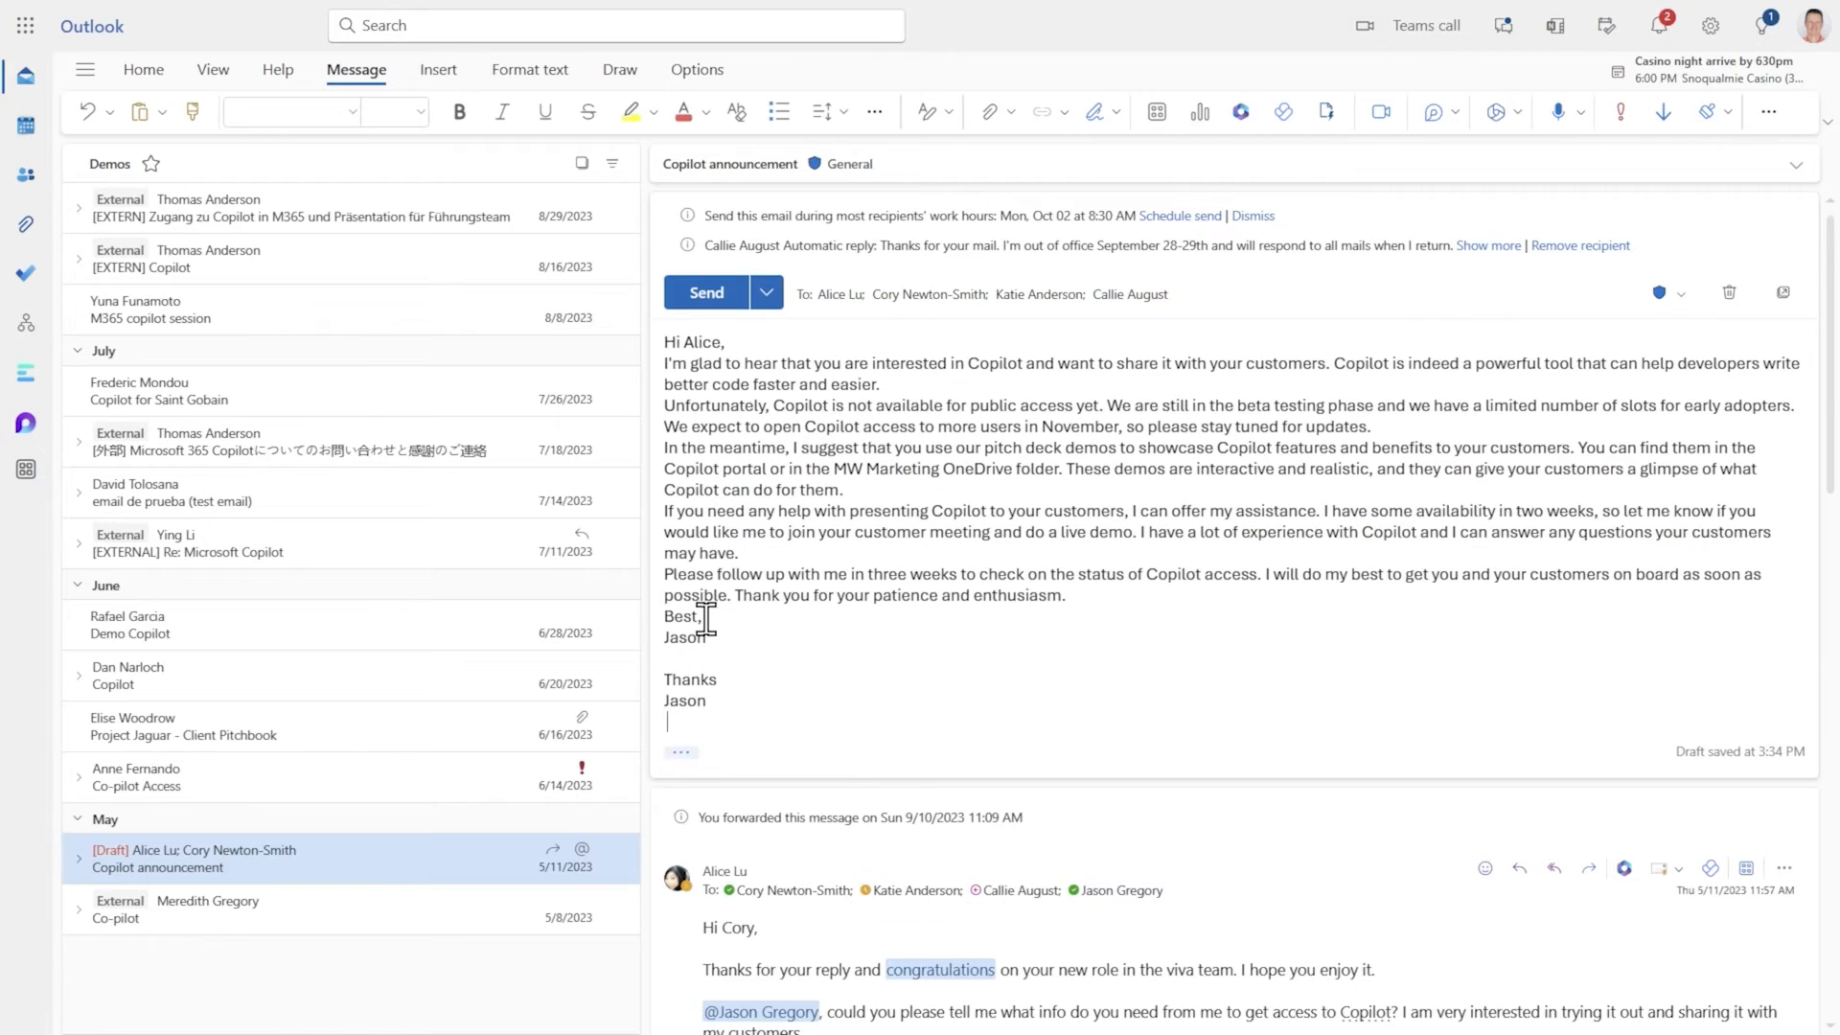
left_click(706, 292)
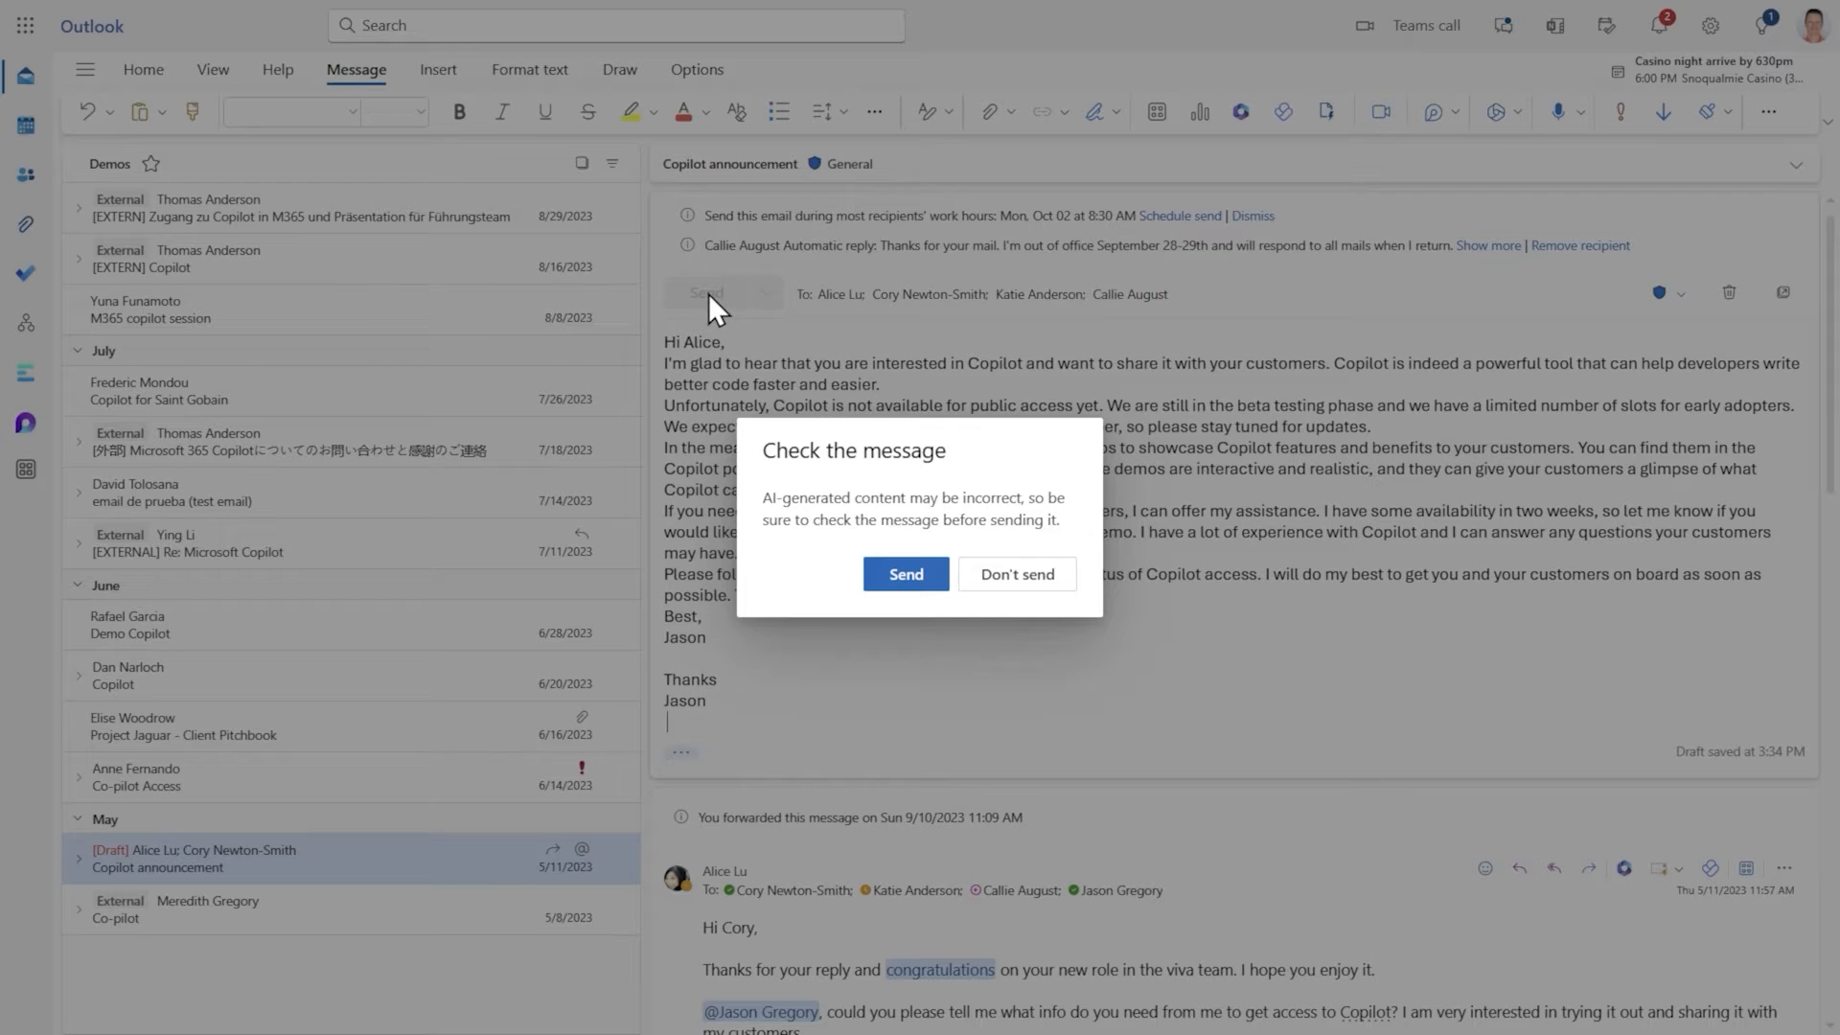
mouse_move(801, 499)
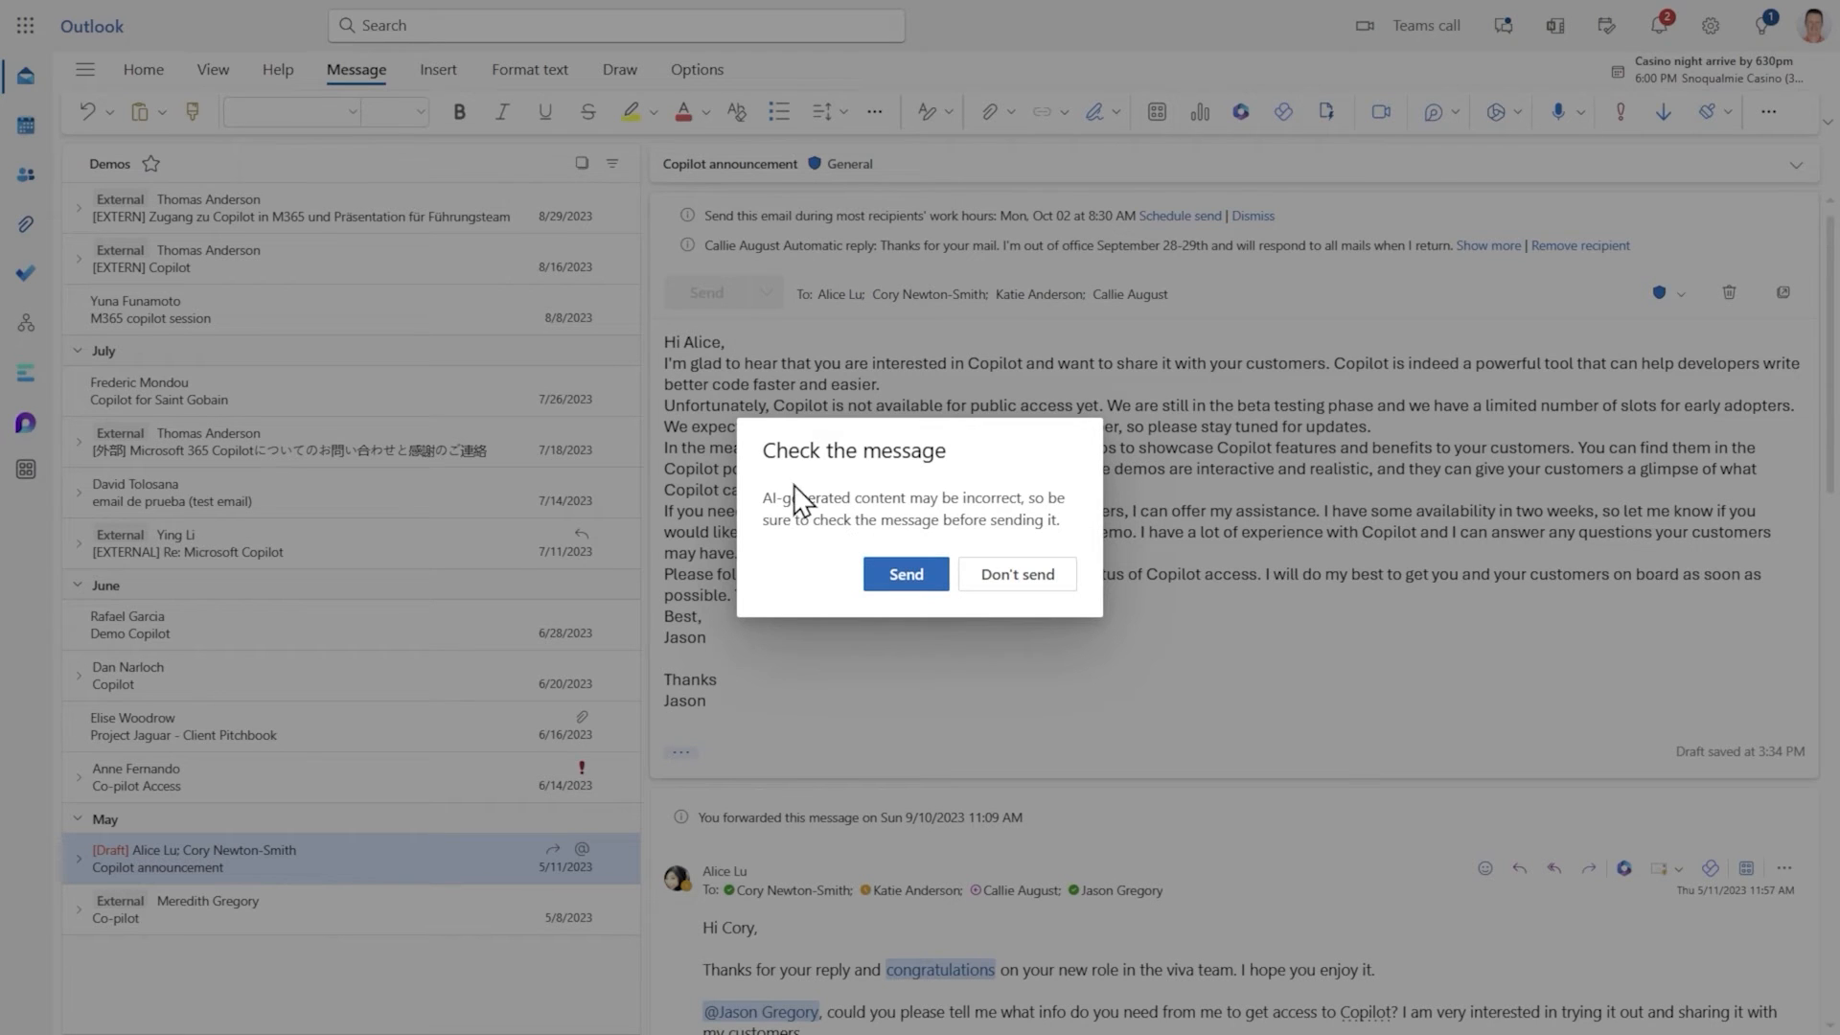
mouse_move(1070, 502)
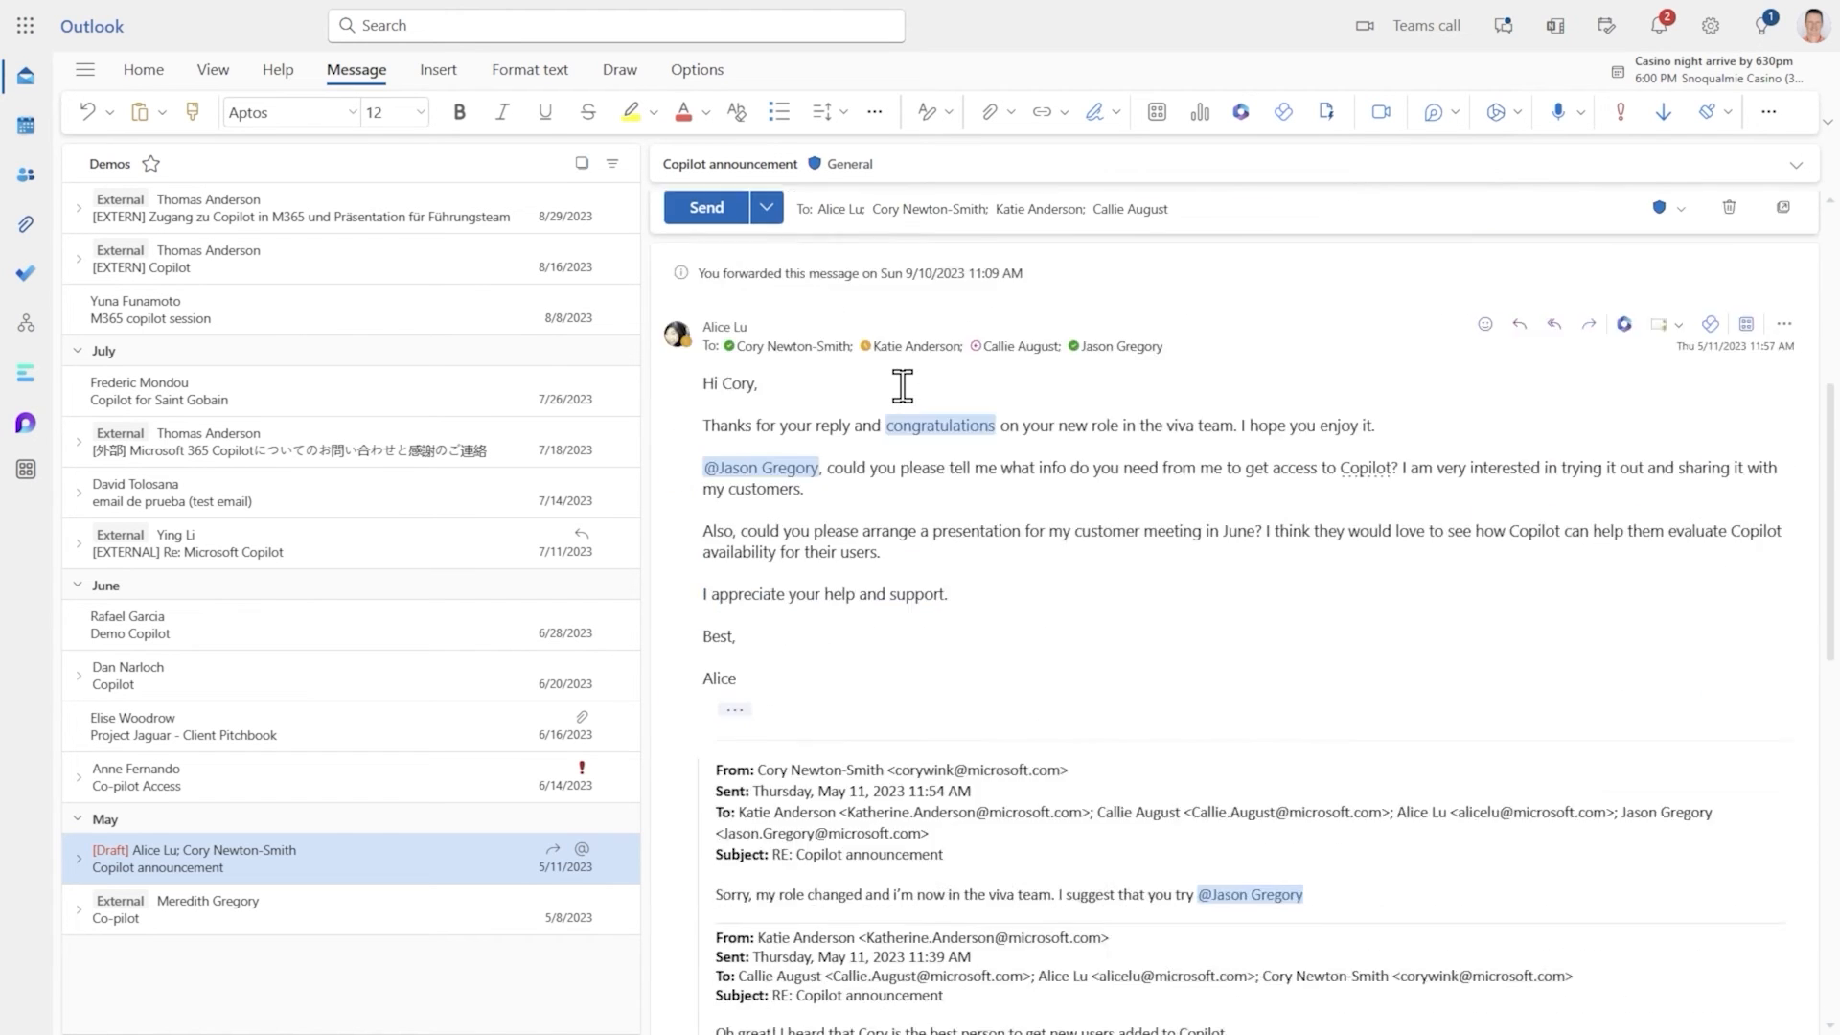
scroll("down", 3)
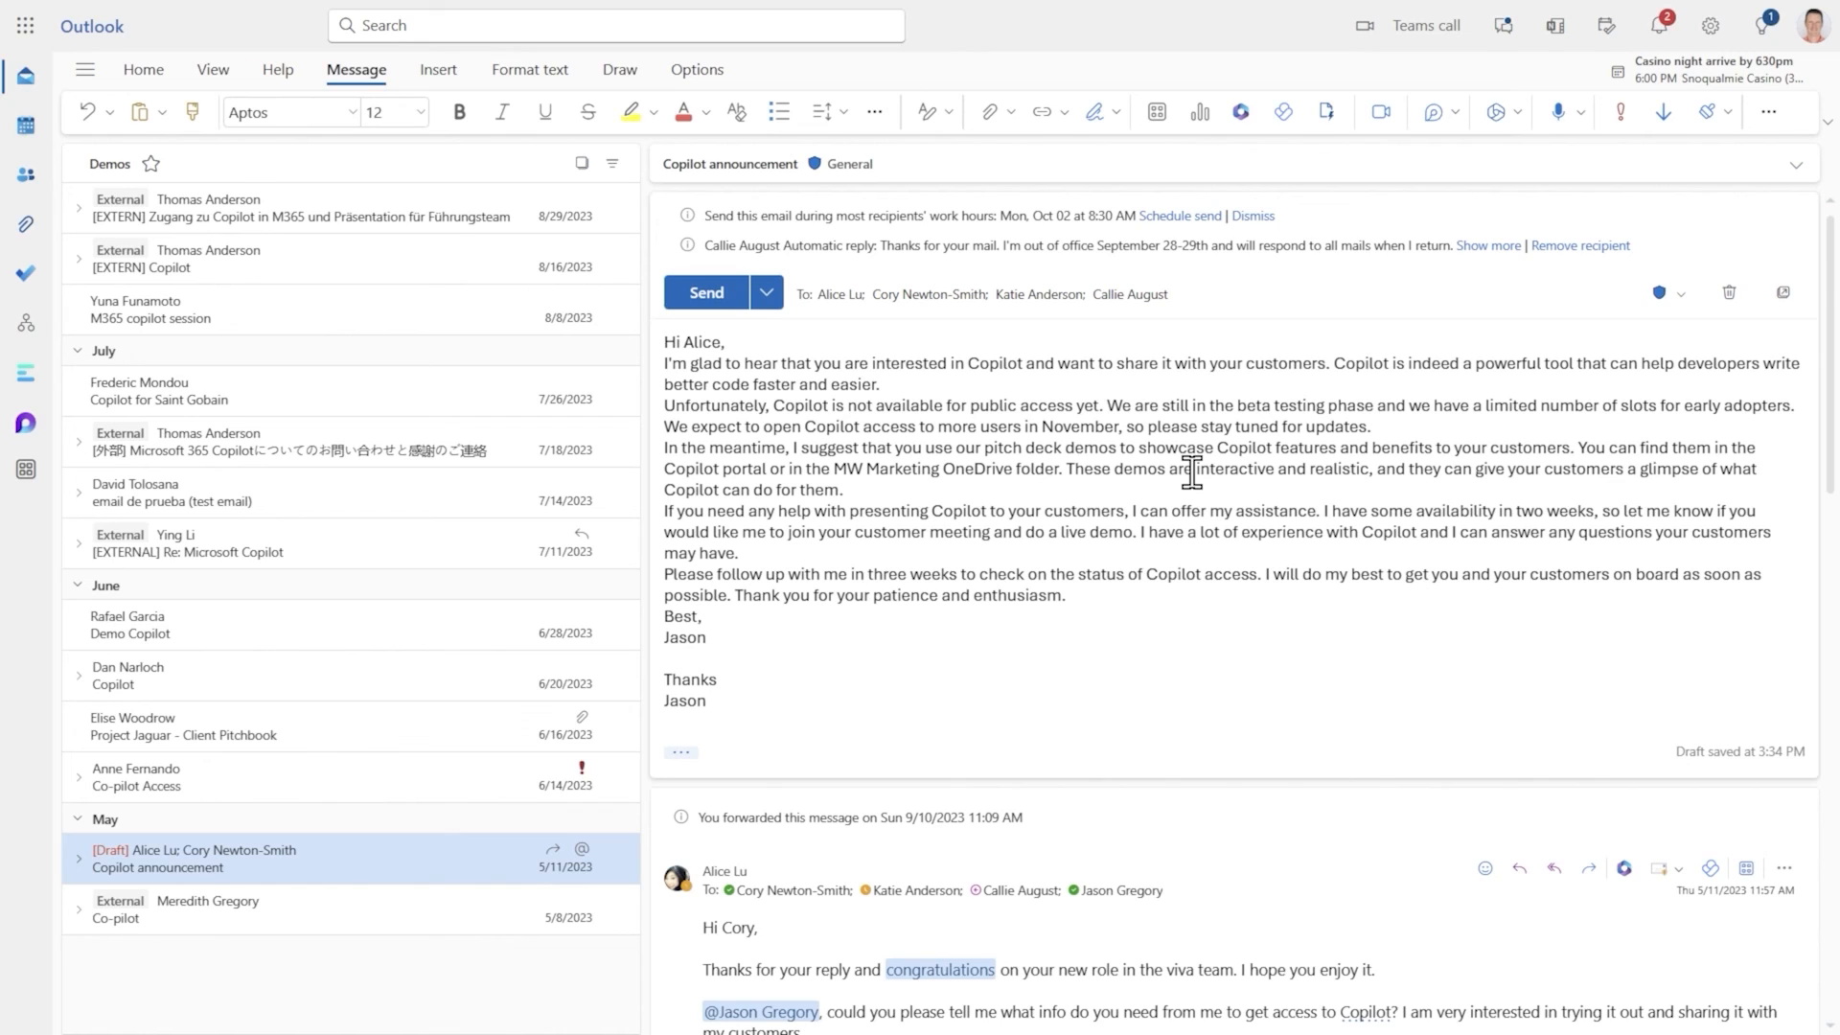
mouse_move(1189, 469)
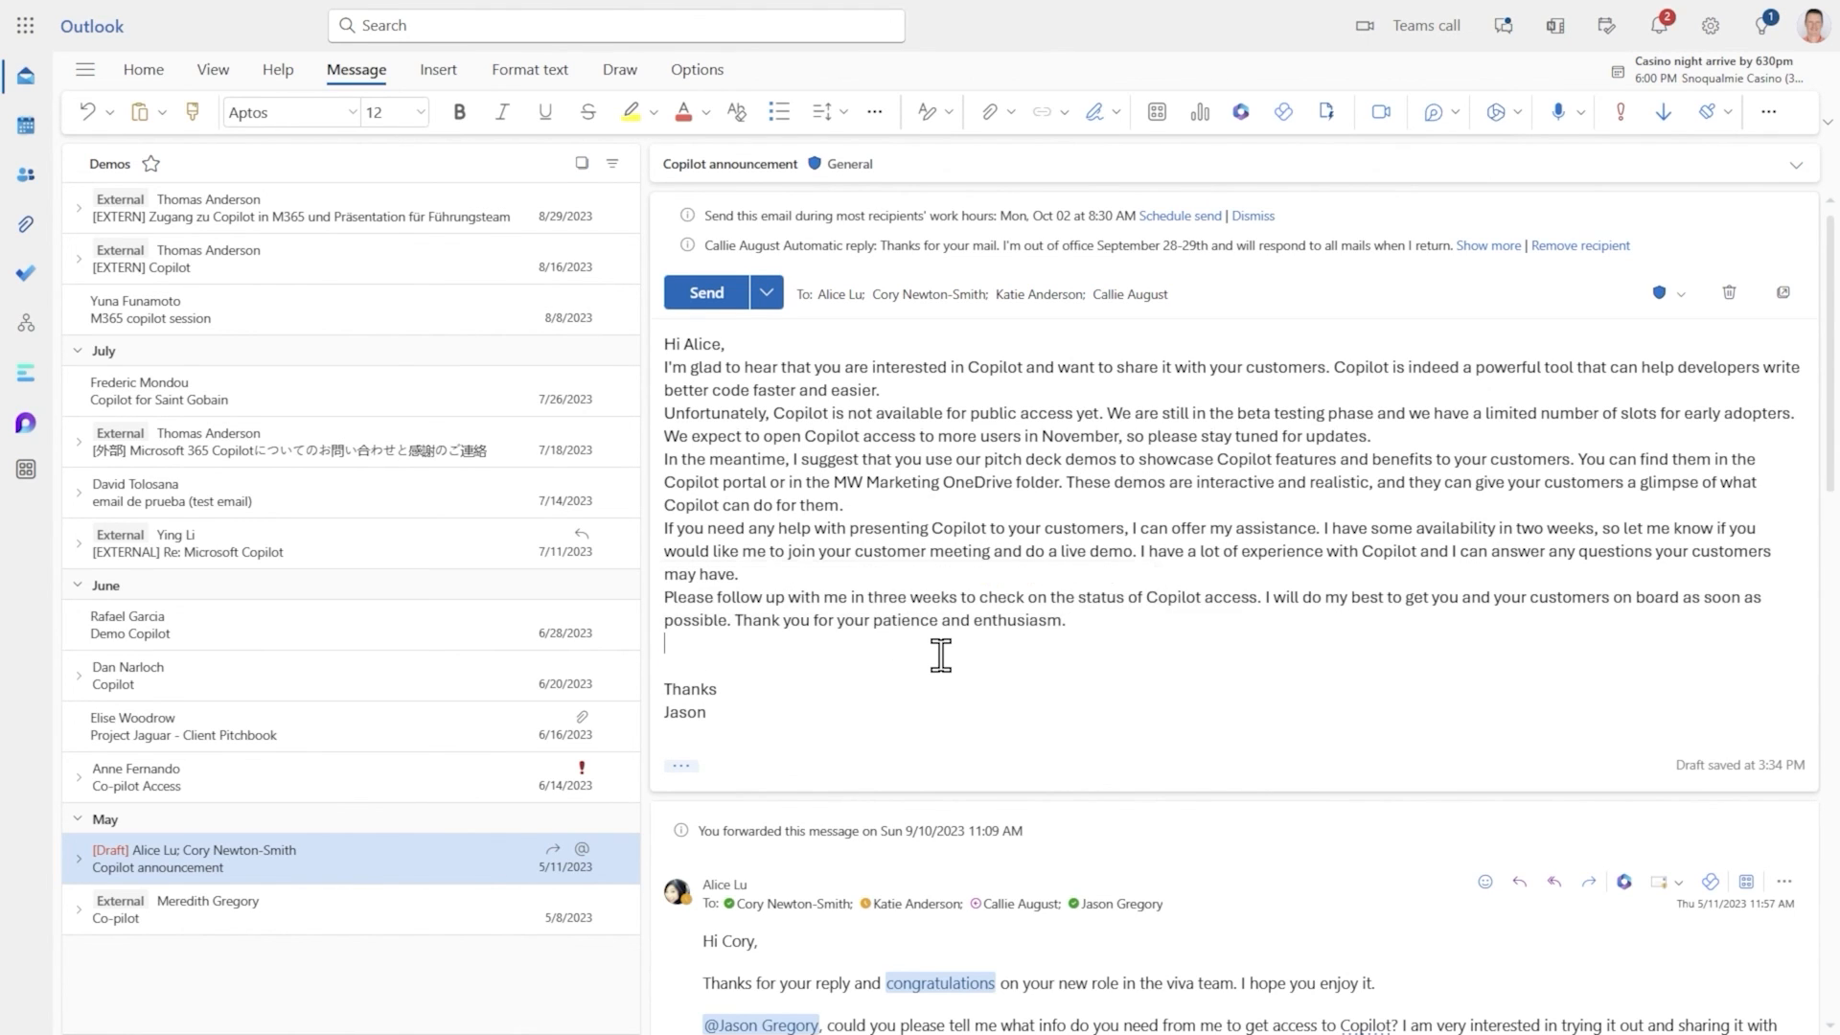
mouse_move(1166, 653)
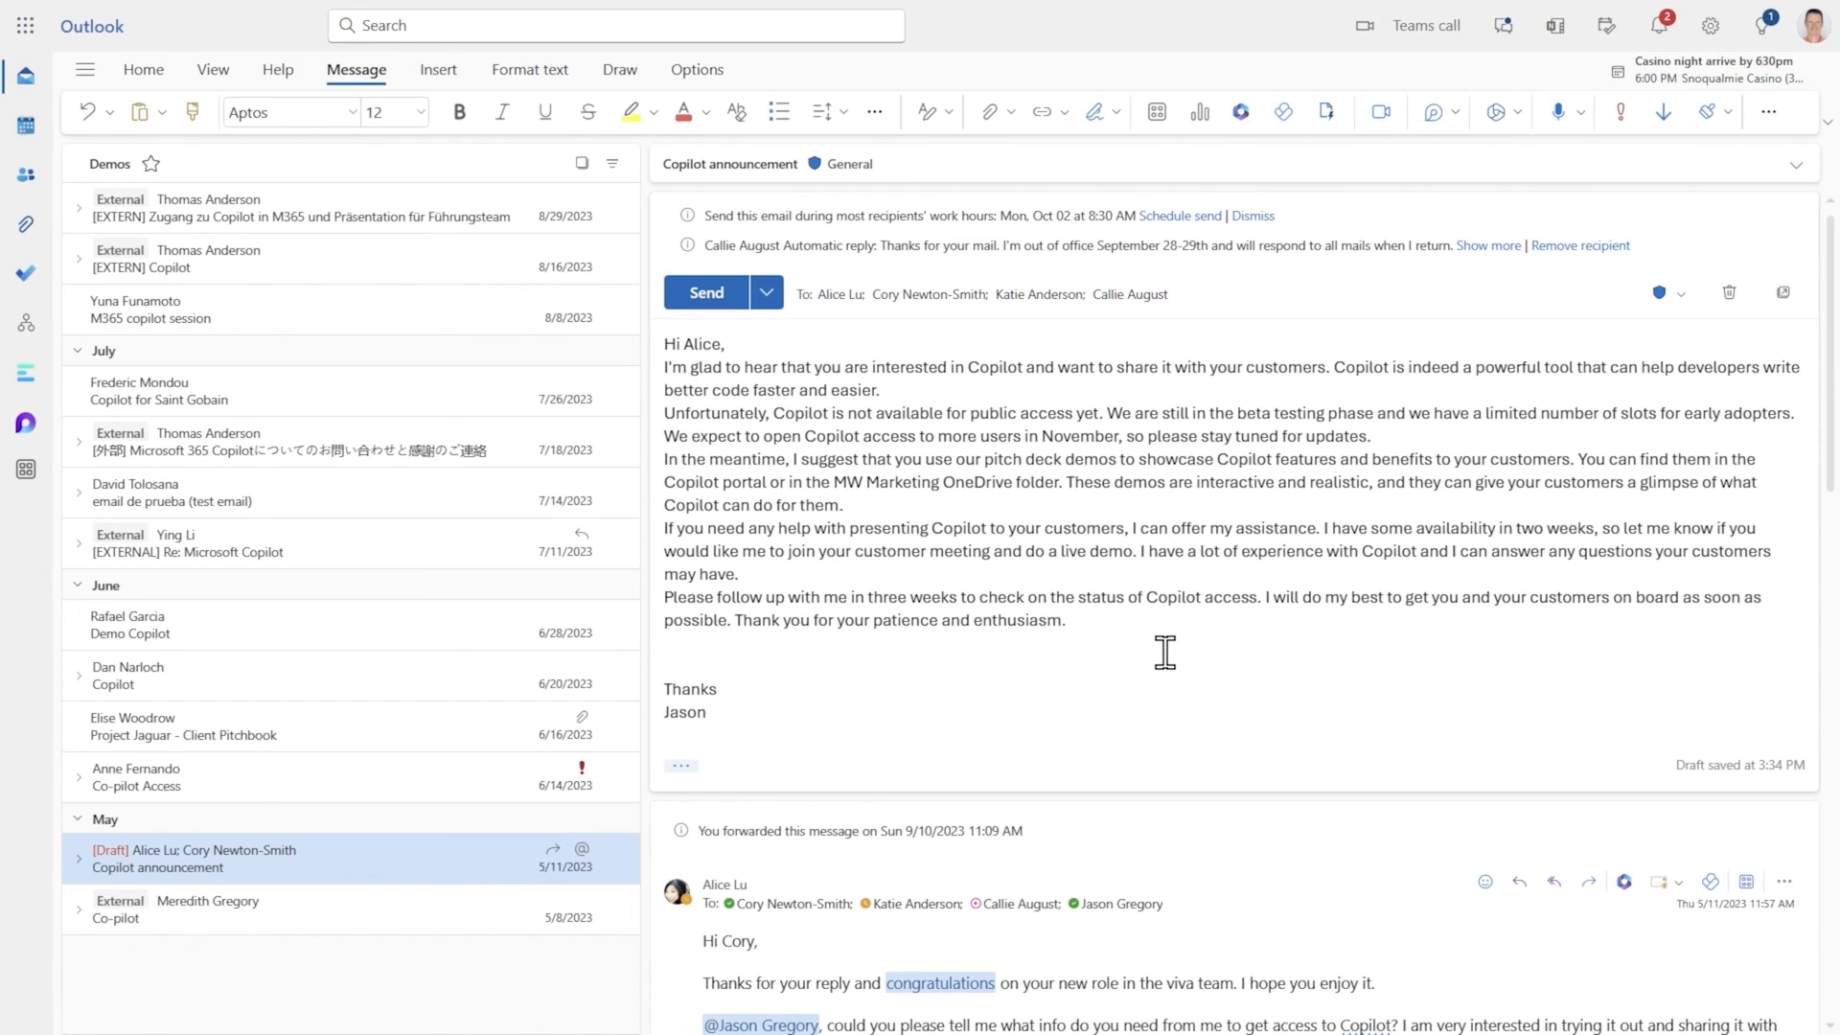